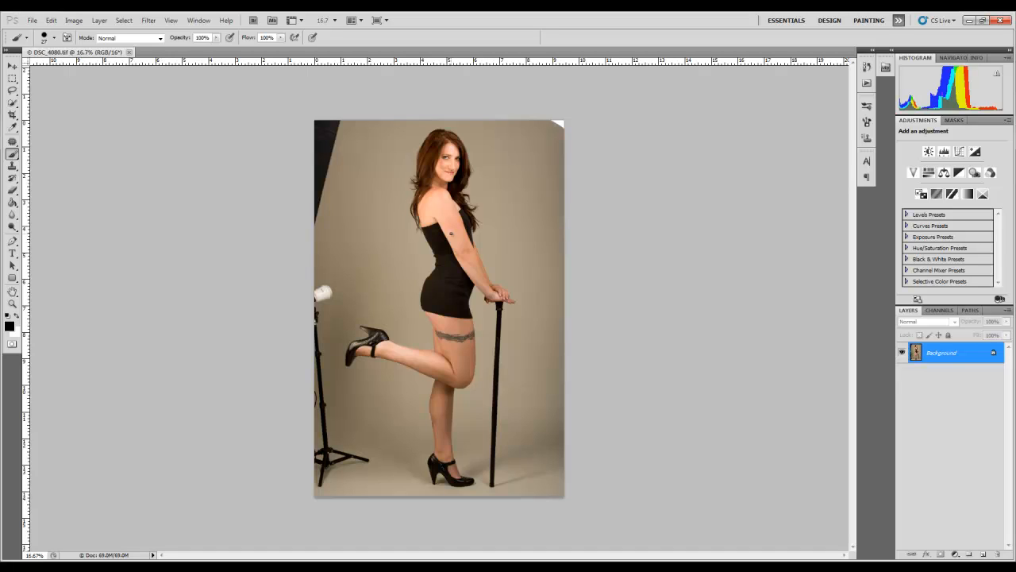
mouse_move(508, 191)
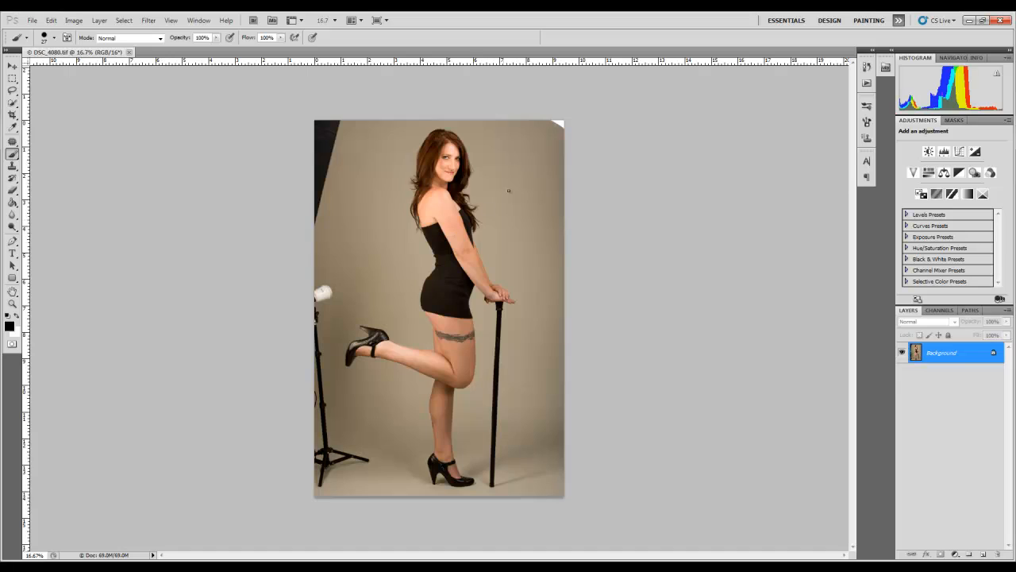
mouse_move(558, 94)
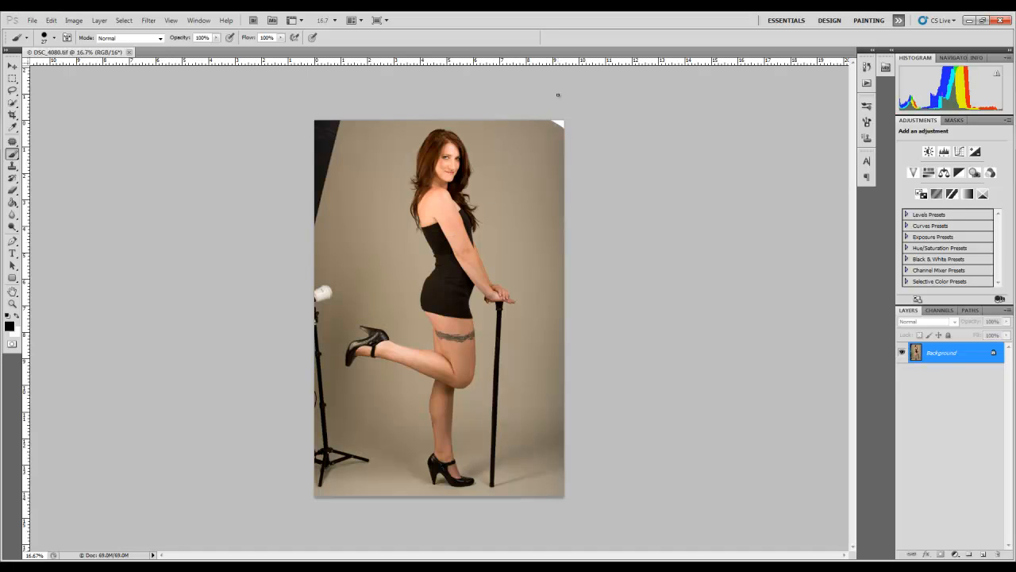
mouse_move(568, 93)
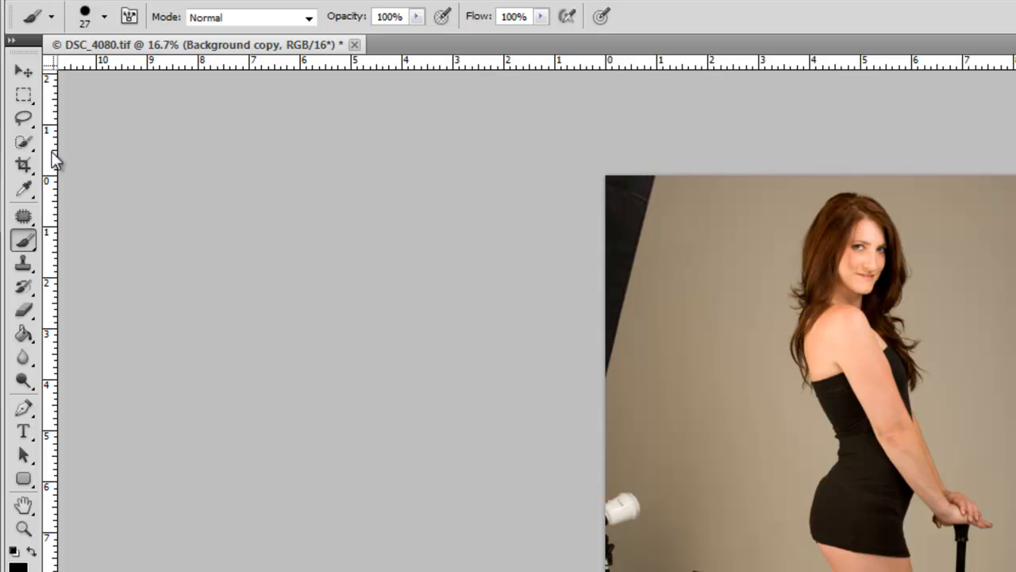
Select the Crop Tool, preset to 7 in by 5 in at 300 pixels/inch.
left_click(23, 164)
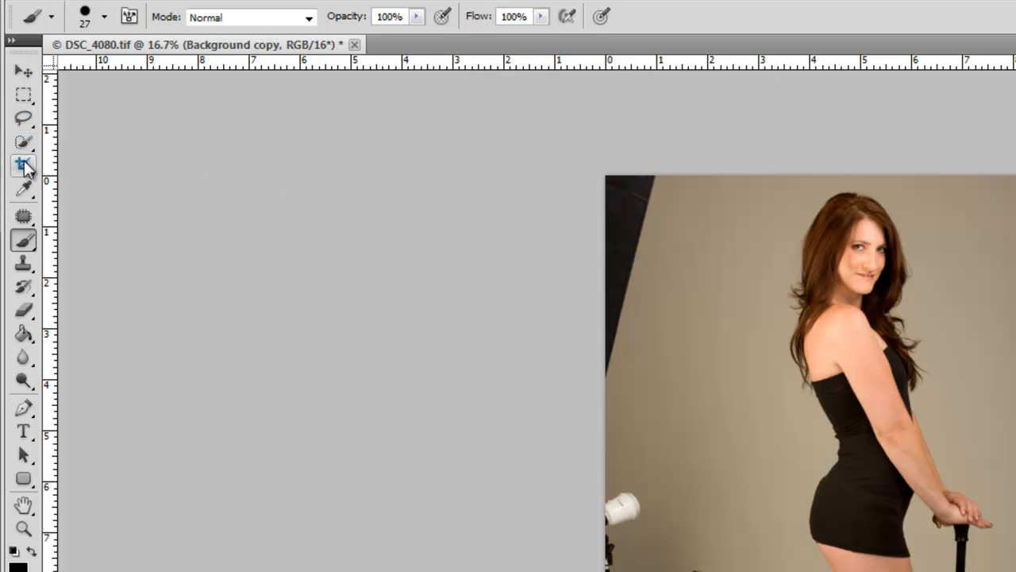
mouse_move(23, 166)
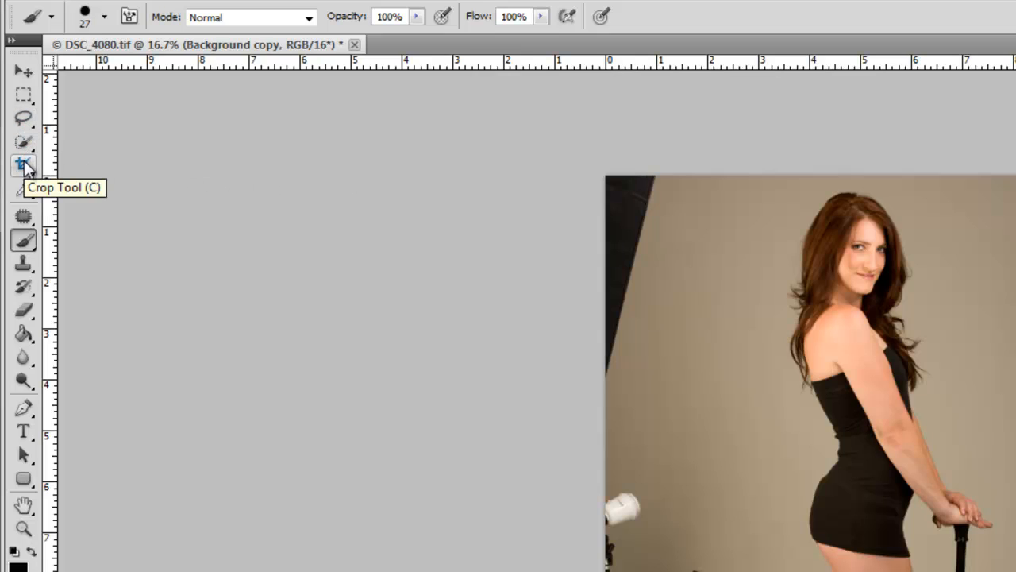
left_click(23, 165)
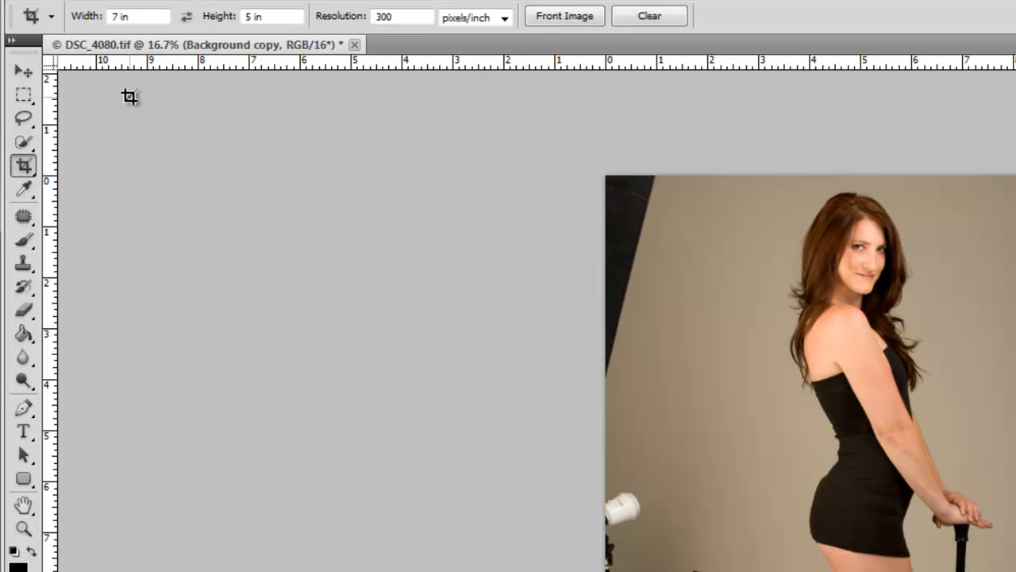
mouse_move(206, 39)
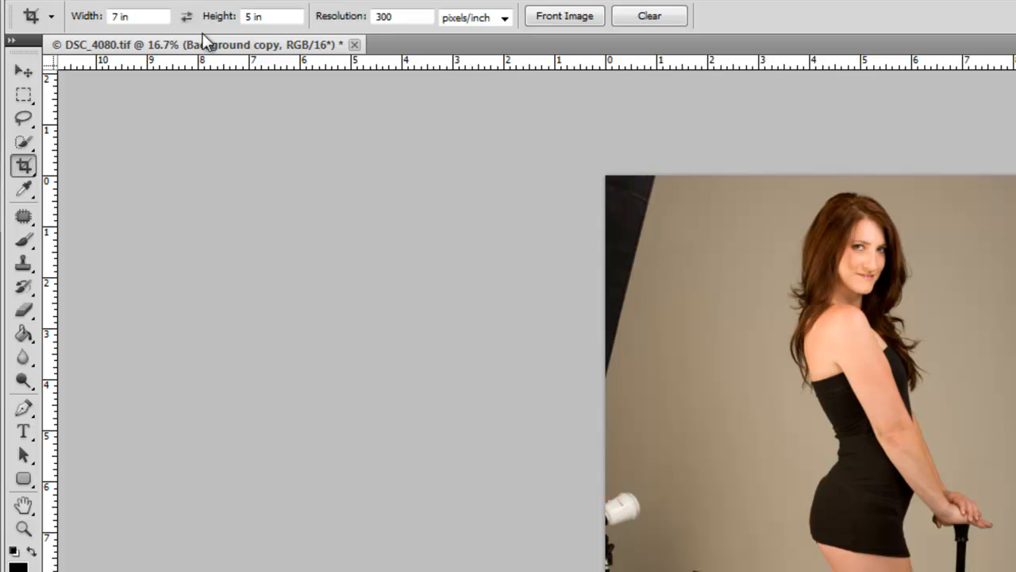
mouse_move(241, 54)
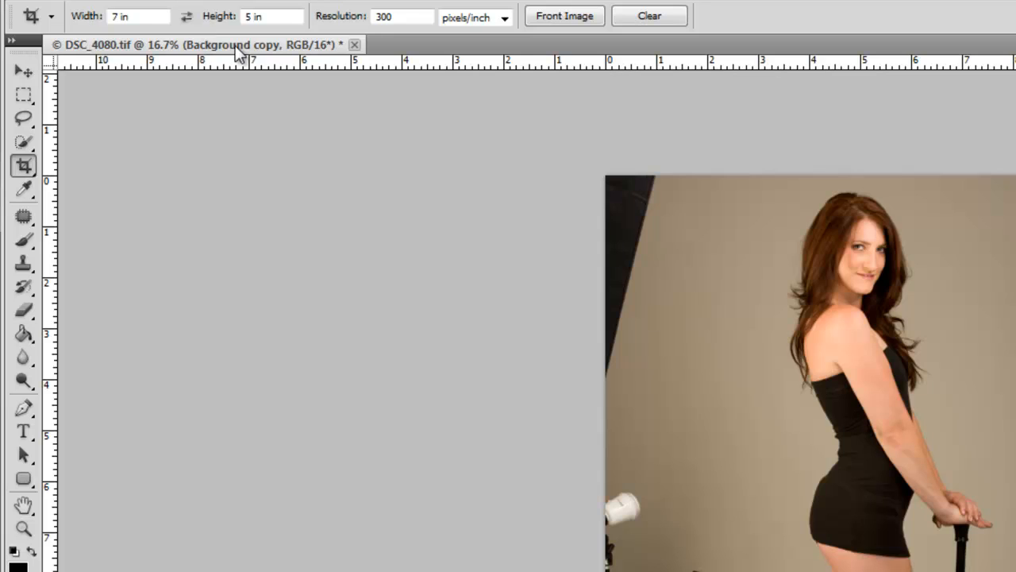
mouse_move(617, 186)
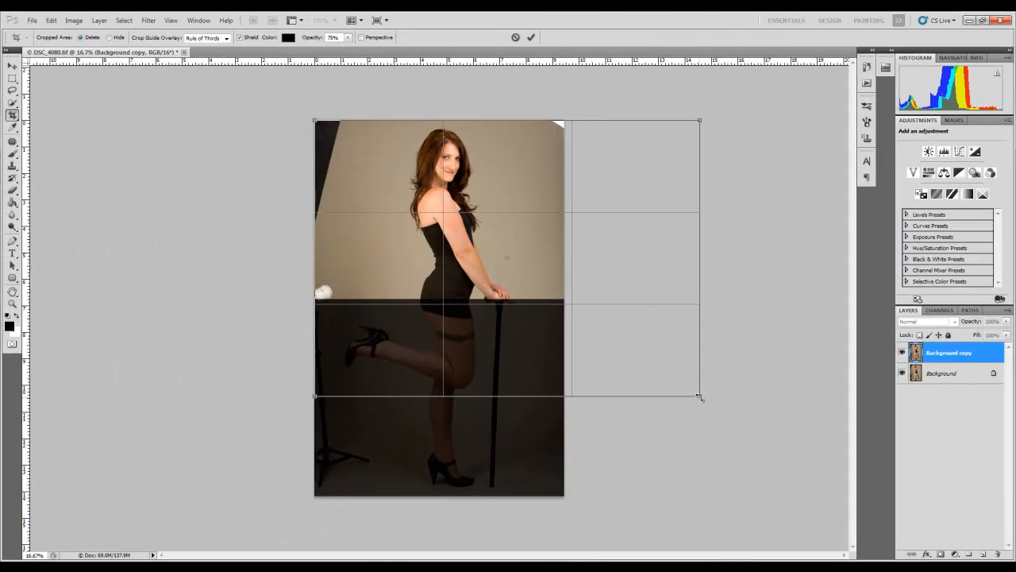
Extend the crop box past the photo's right edge for a landscape canvas.
left_click_drag(698, 397, 821, 481)
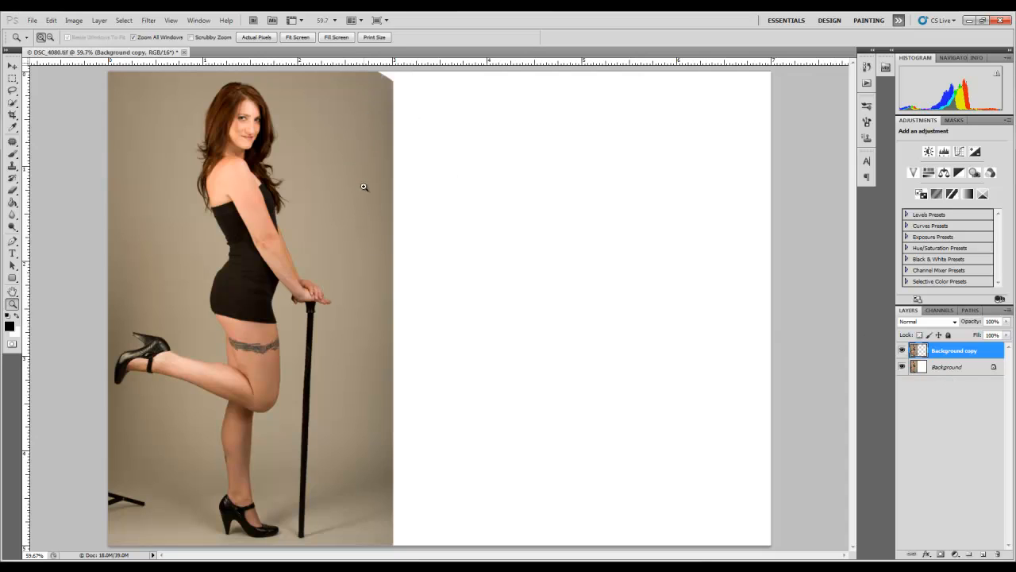
mouse_move(873, 300)
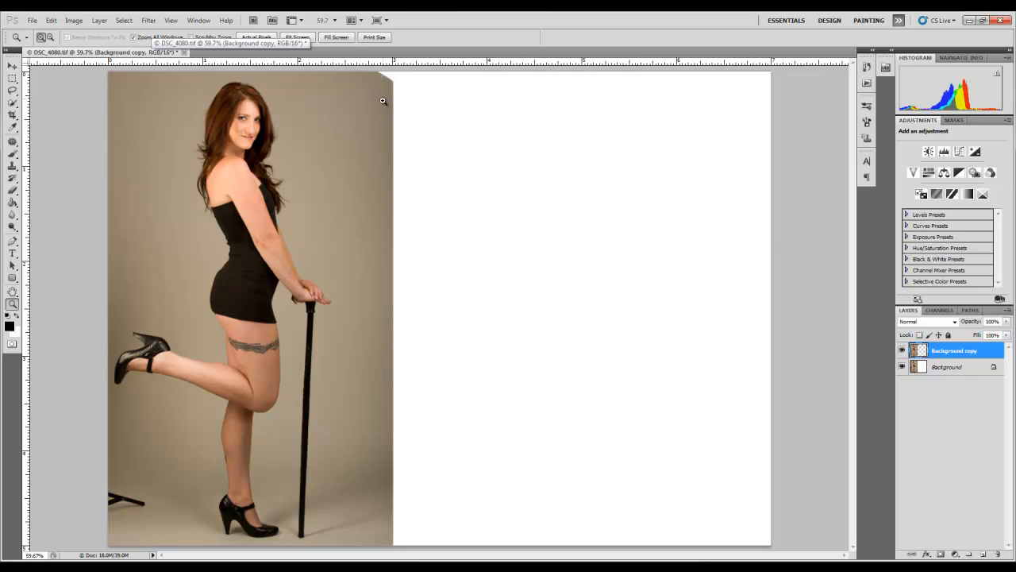
mouse_move(61, 128)
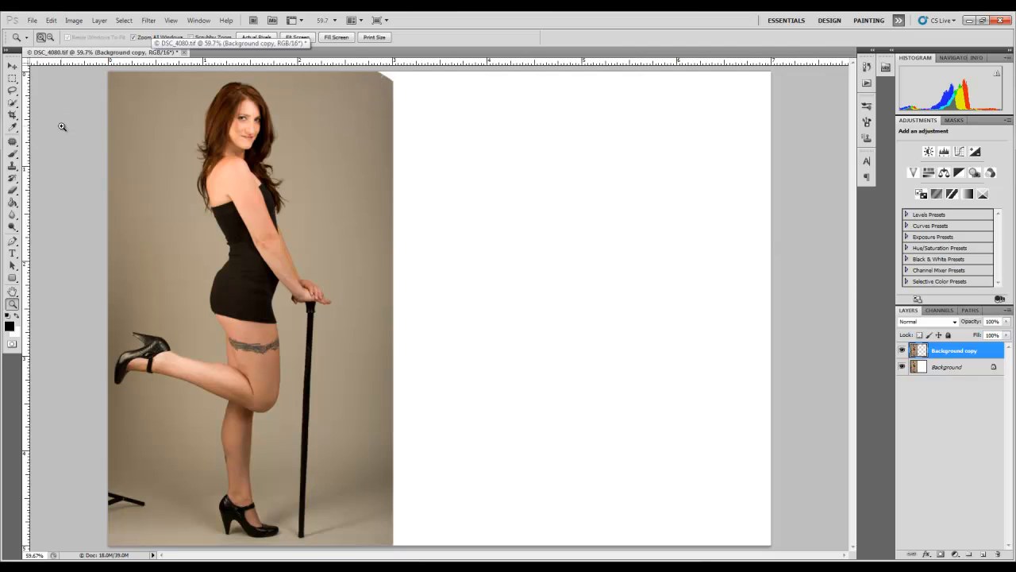
mouse_move(357, 197)
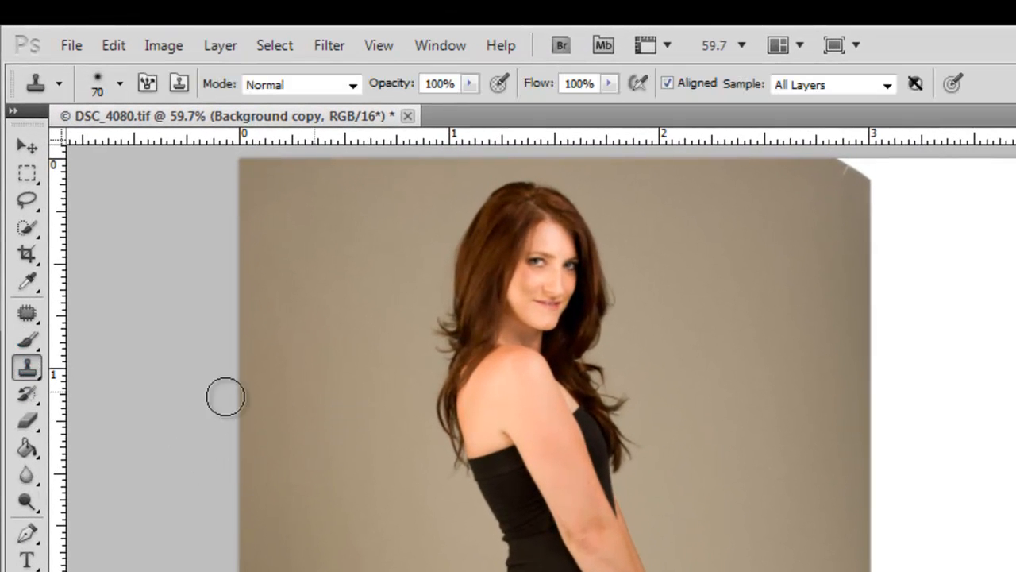
mouse_move(830, 198)
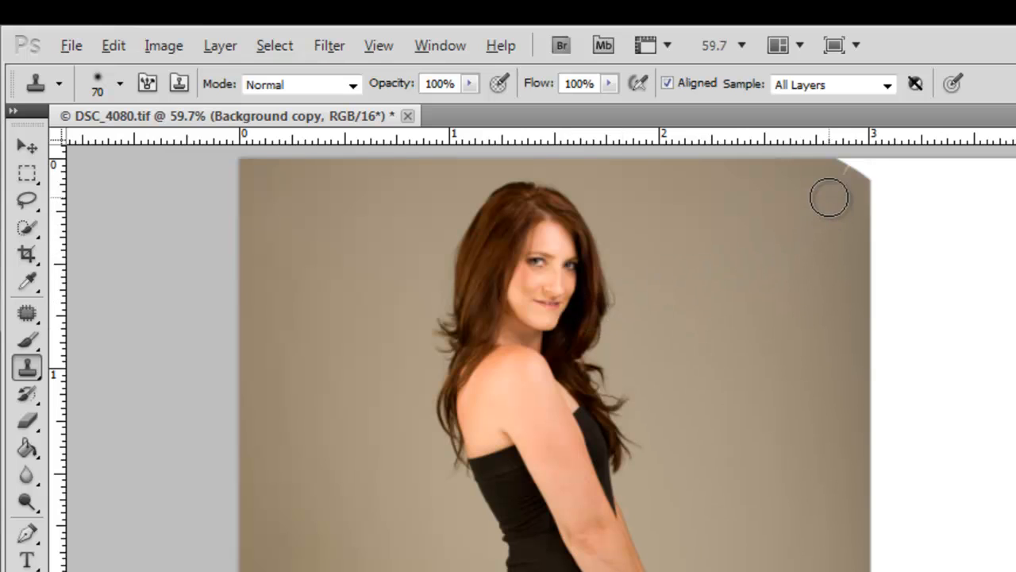
mouse_move(835, 192)
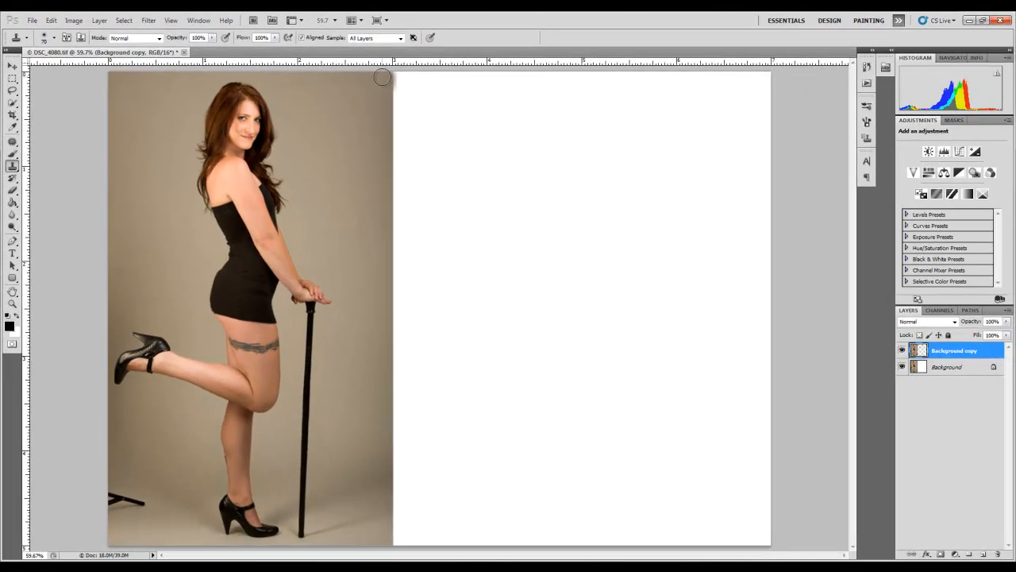
mouse_move(355, 96)
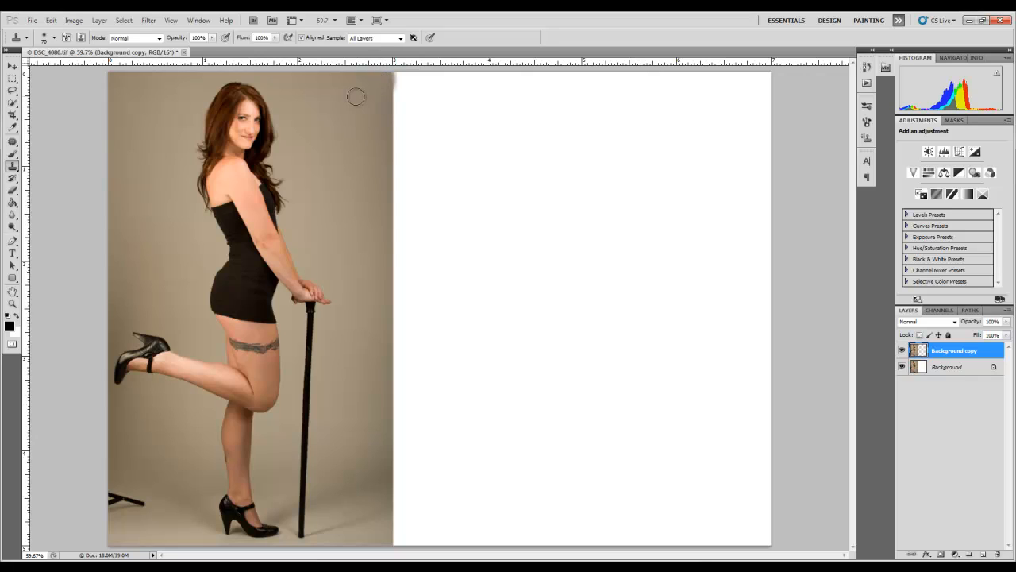
mouse_move(406, 73)
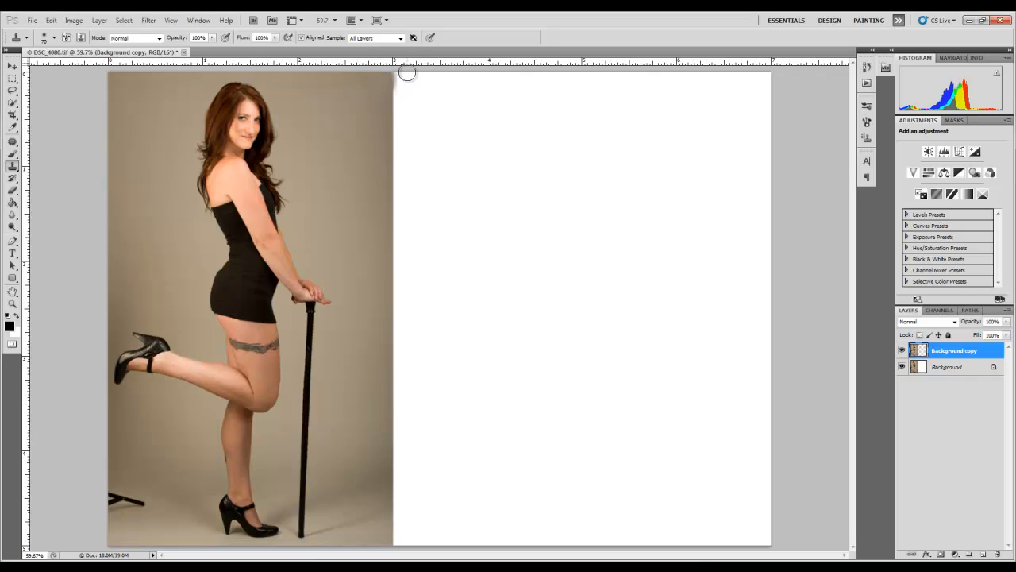
mouse_move(398, 96)
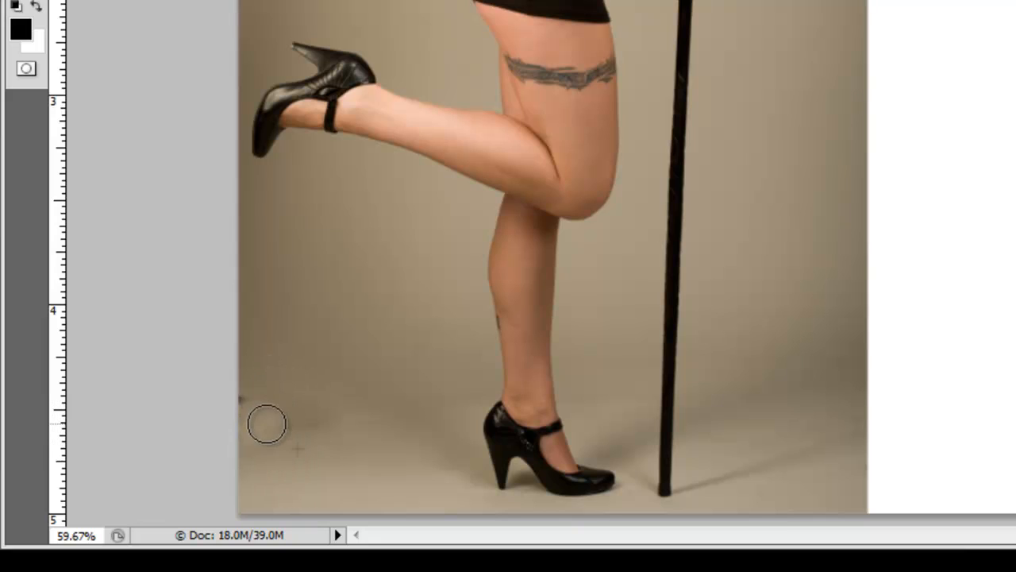
mouse_move(401, 467)
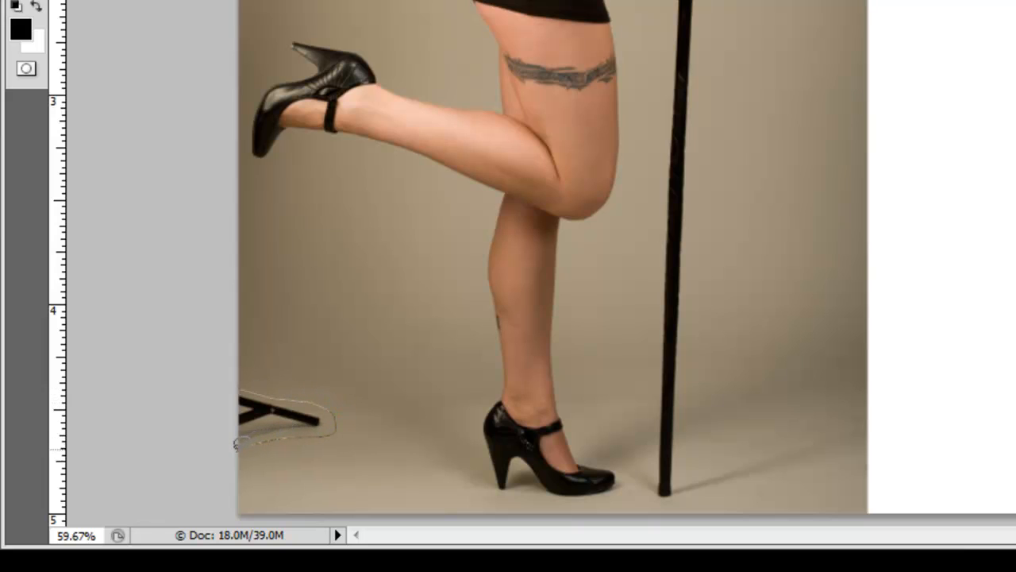
Content-Aware fill the lassoed light stand base in the lower left.
left_click(78, 31)
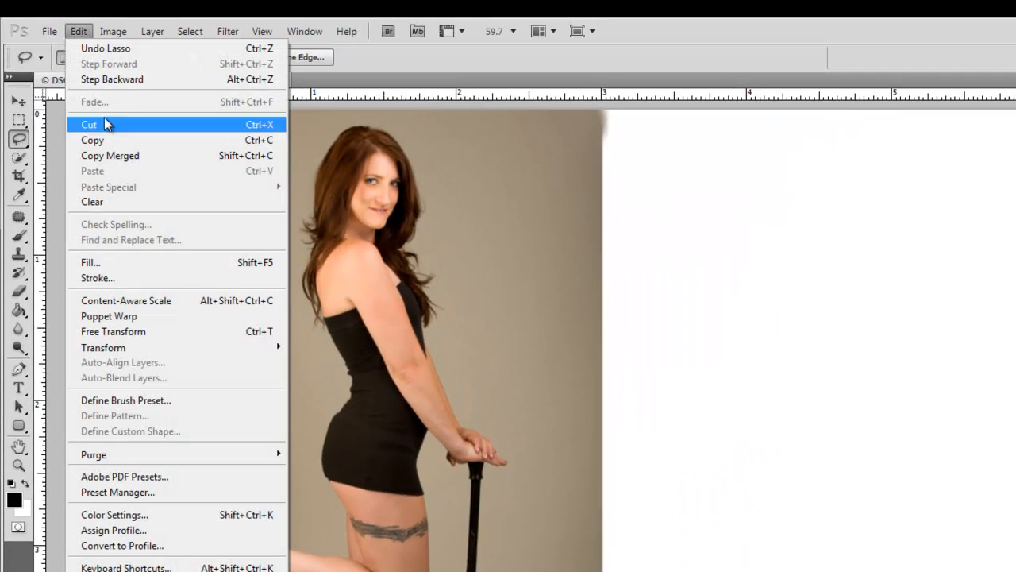
mouse_move(129, 267)
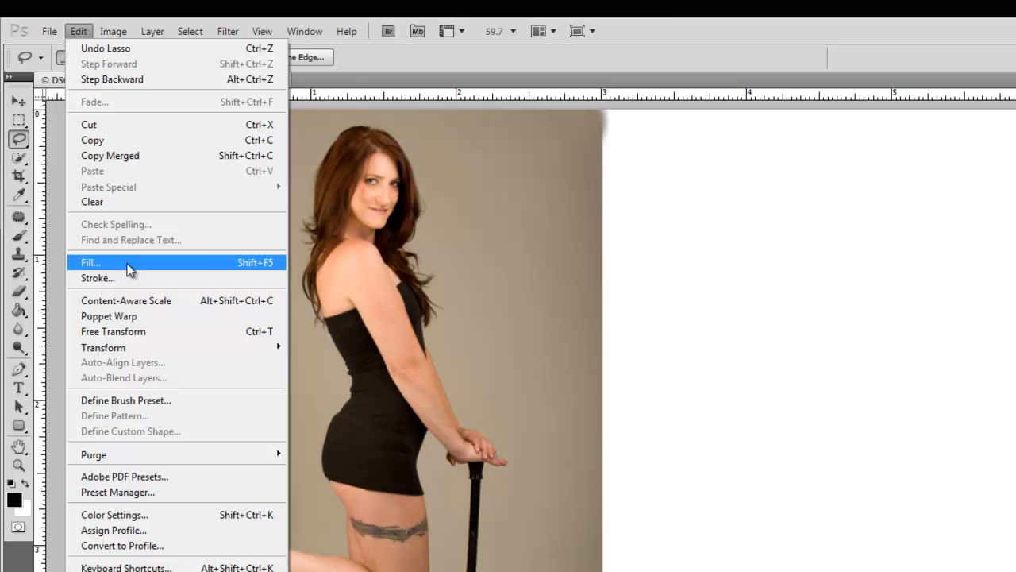
left_click(90, 262)
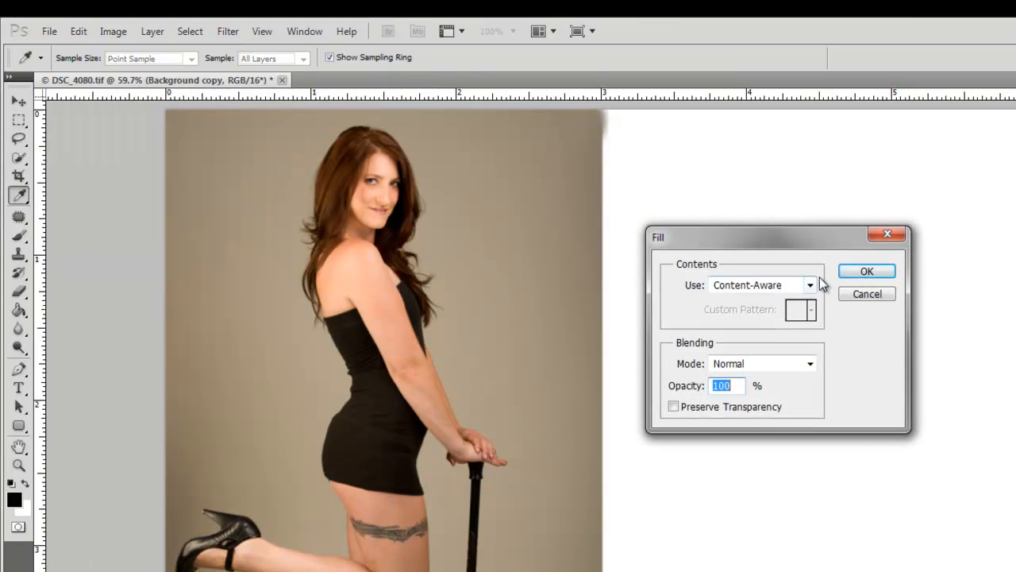
left_click(867, 270)
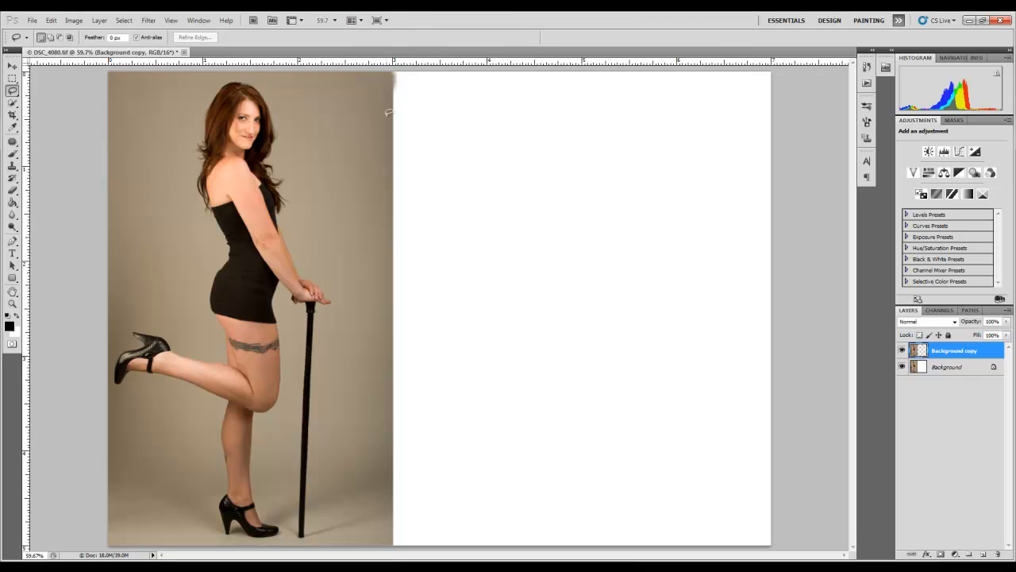
mouse_move(211, 335)
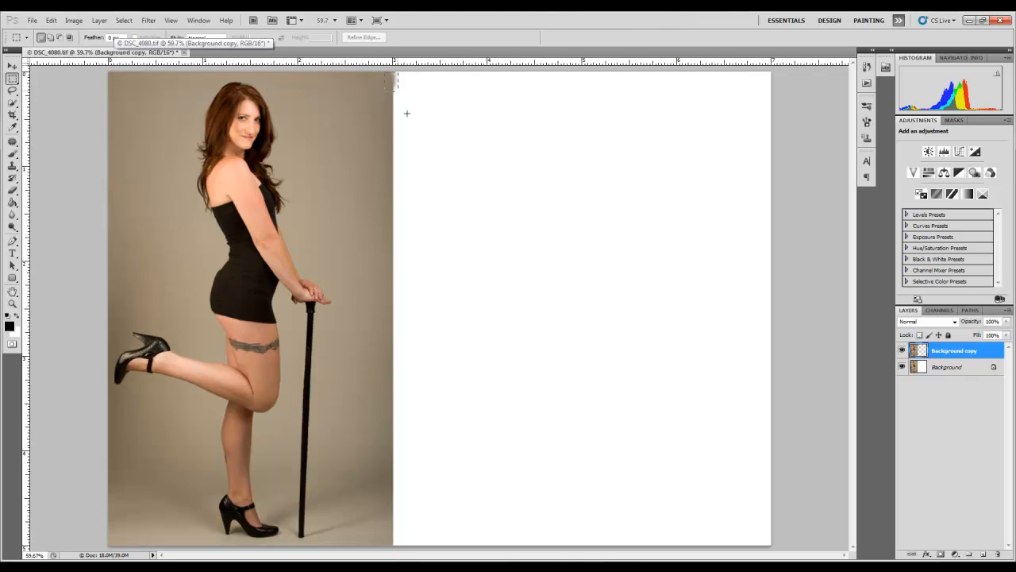
Marquee-select the blank white right side and apply a Content-Aware fill.
left_click_drag(397, 80, 770, 523)
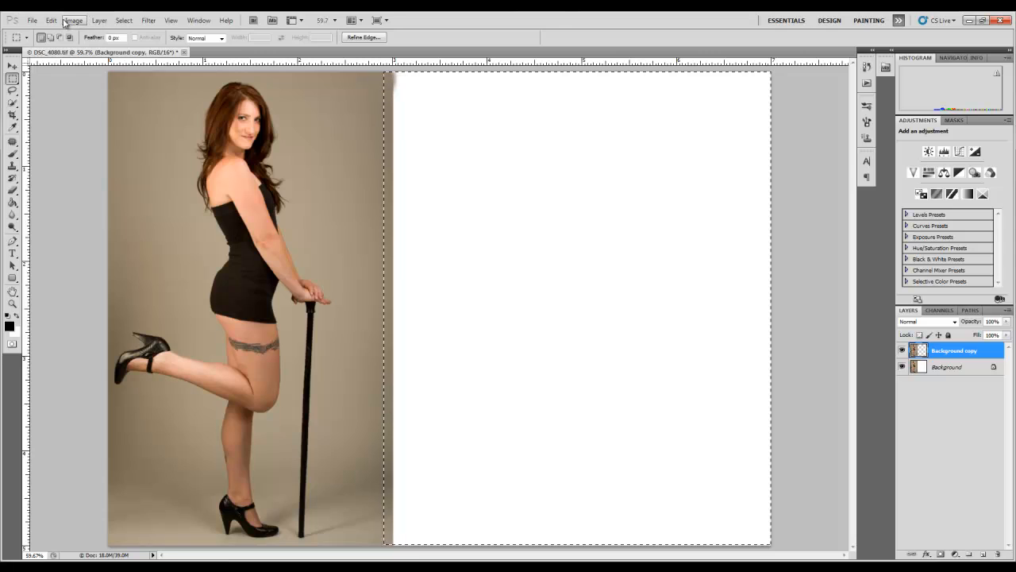
left_click(51, 19)
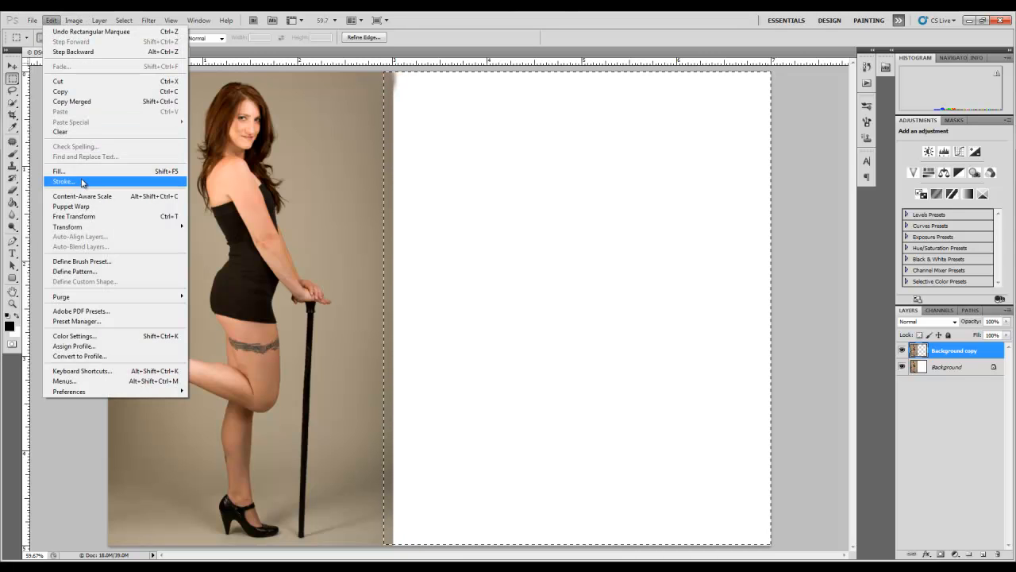
left_click(59, 170)
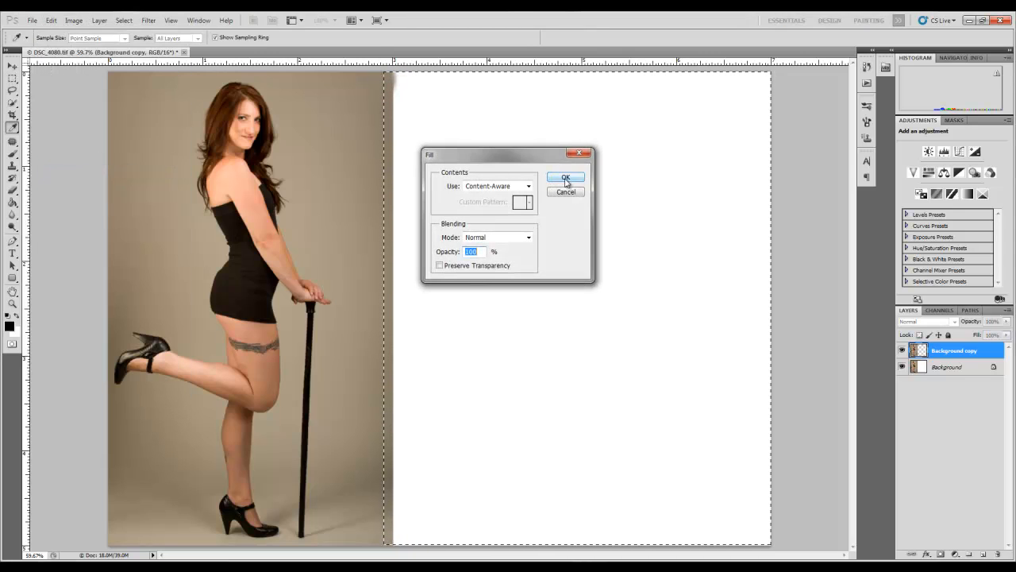
left_click(566, 177)
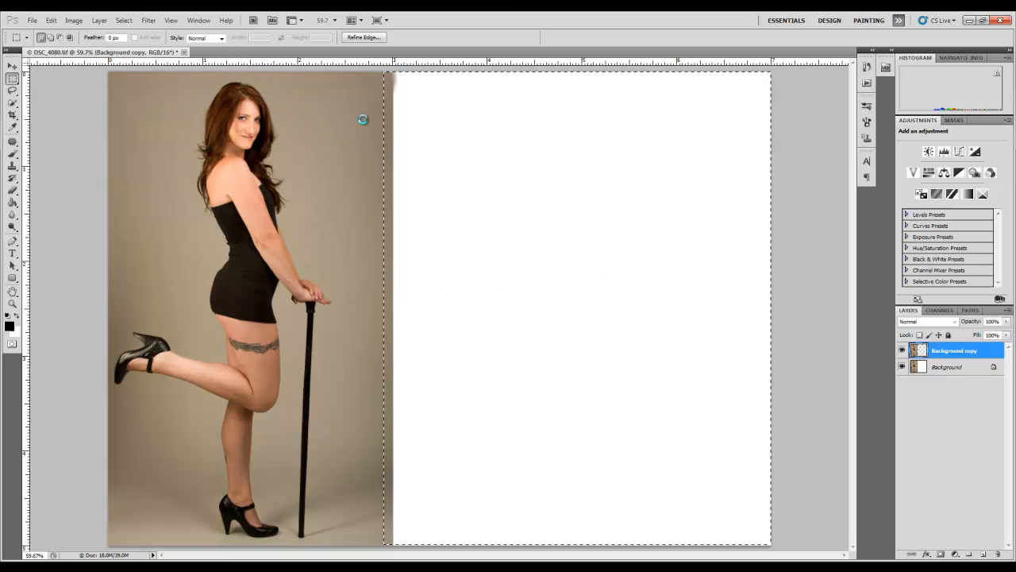
mouse_move(335, 157)
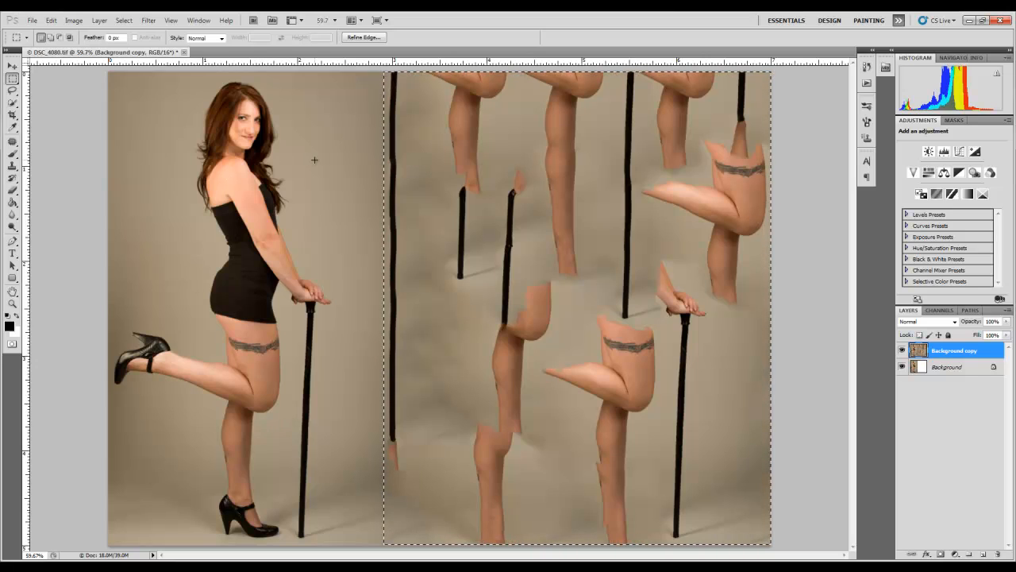
mouse_move(627, 85)
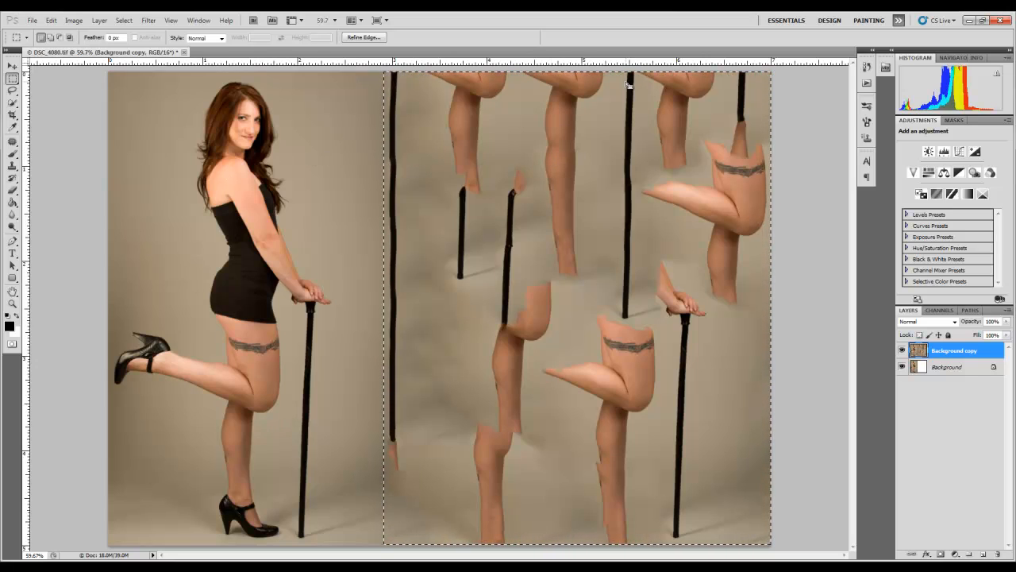
mouse_move(717, 177)
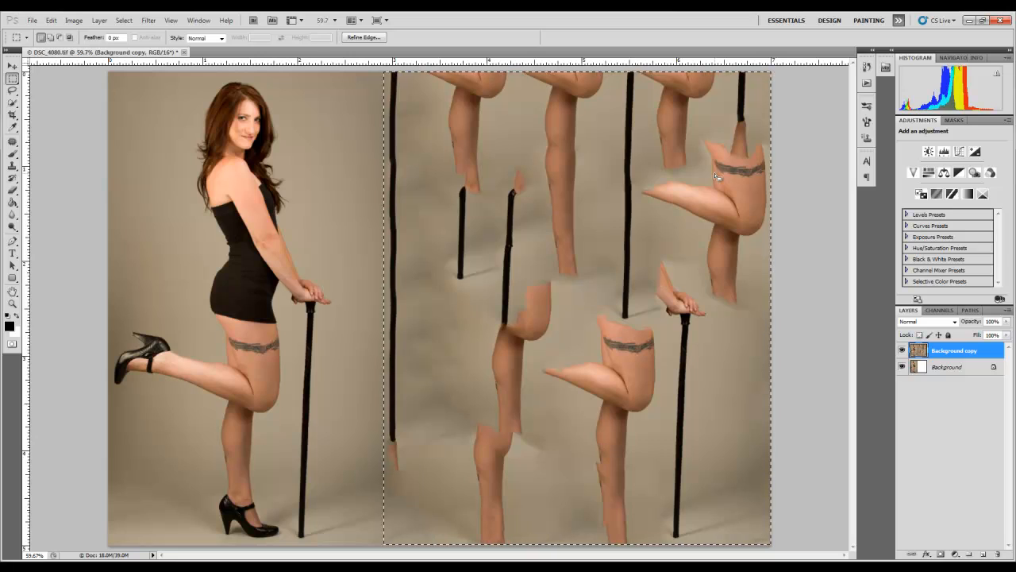
mouse_move(579, 358)
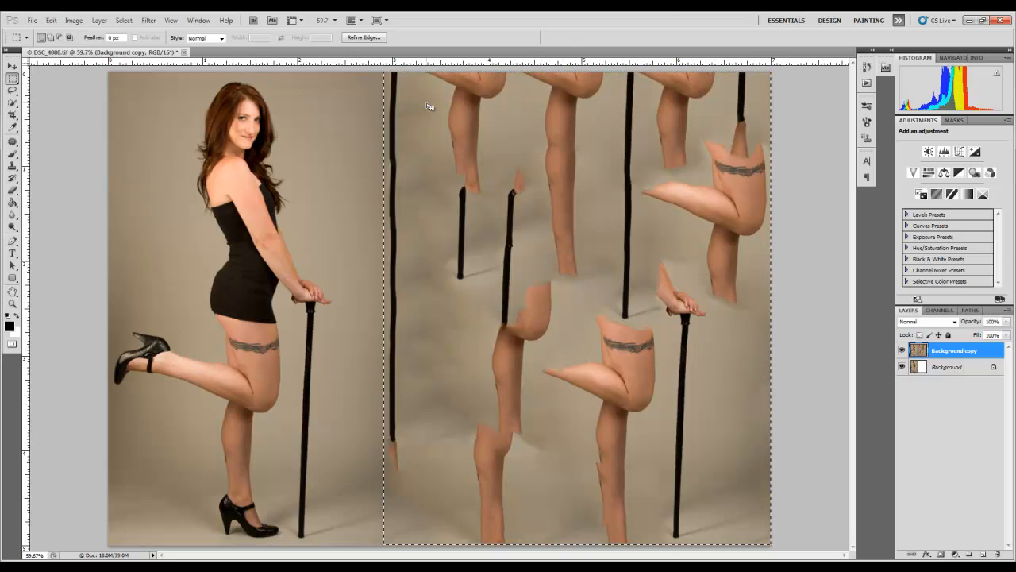
mouse_move(490, 95)
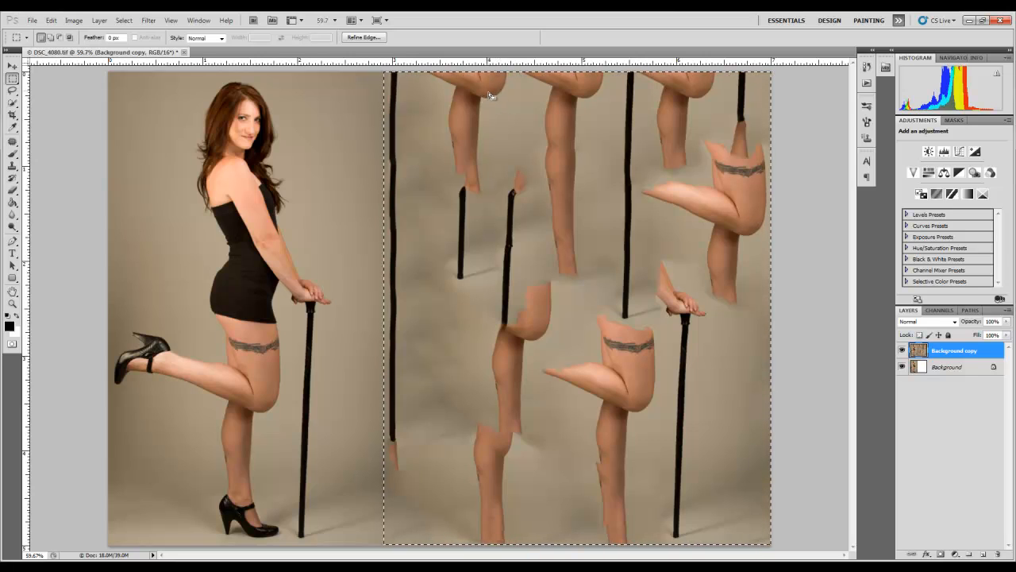
mouse_move(511, 163)
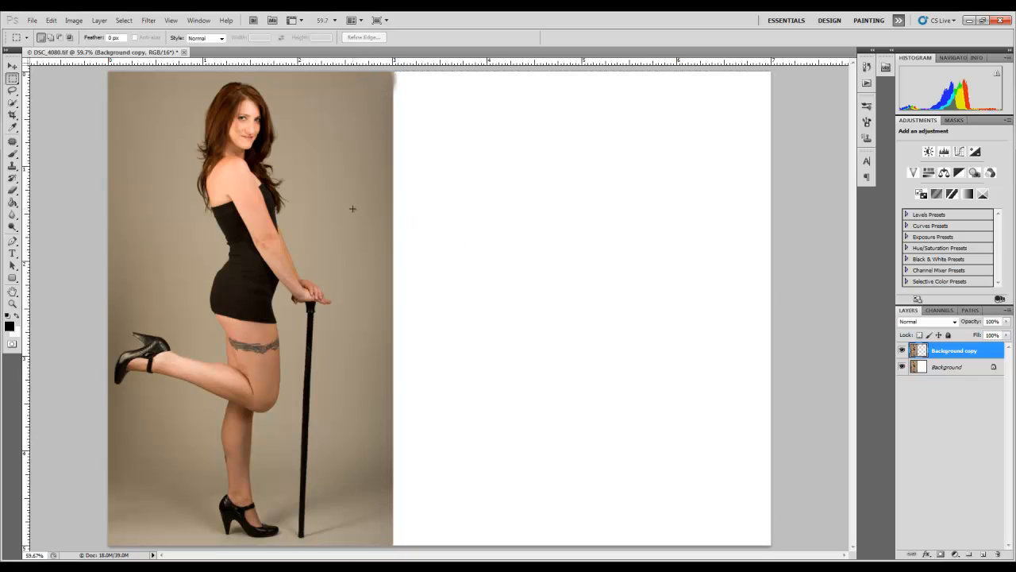
mouse_move(844, 203)
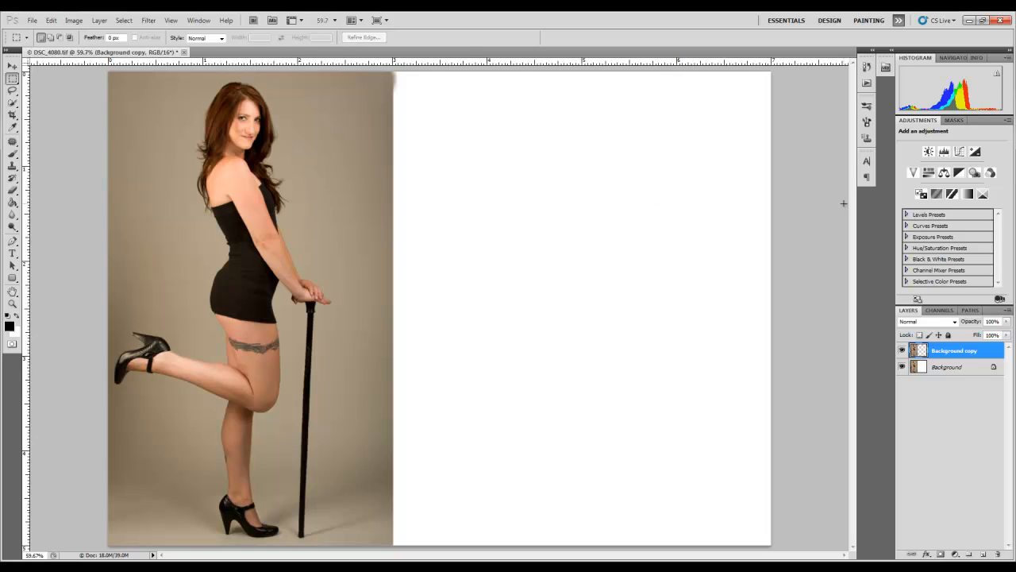
left_click(51, 20)
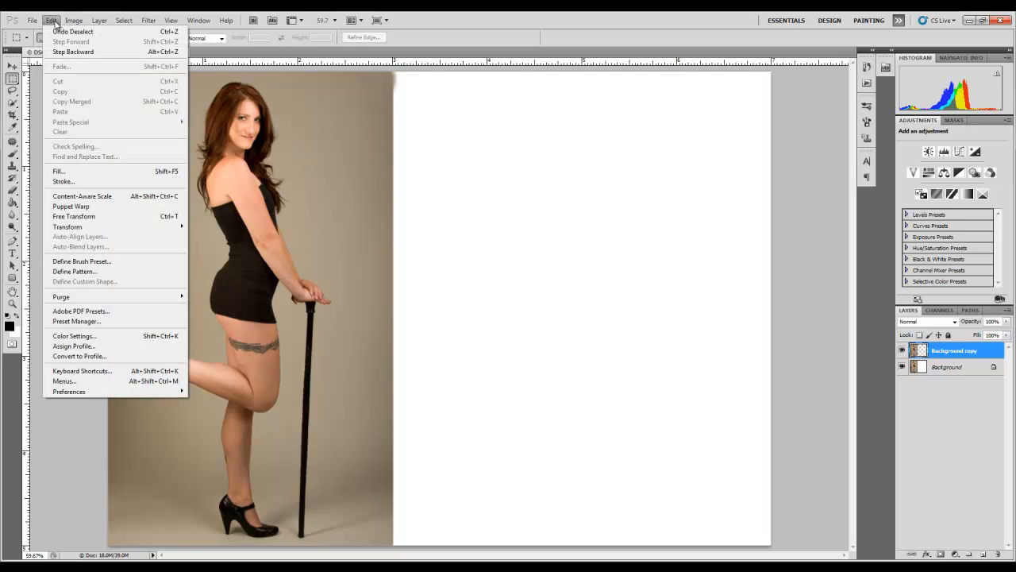
mouse_move(60, 171)
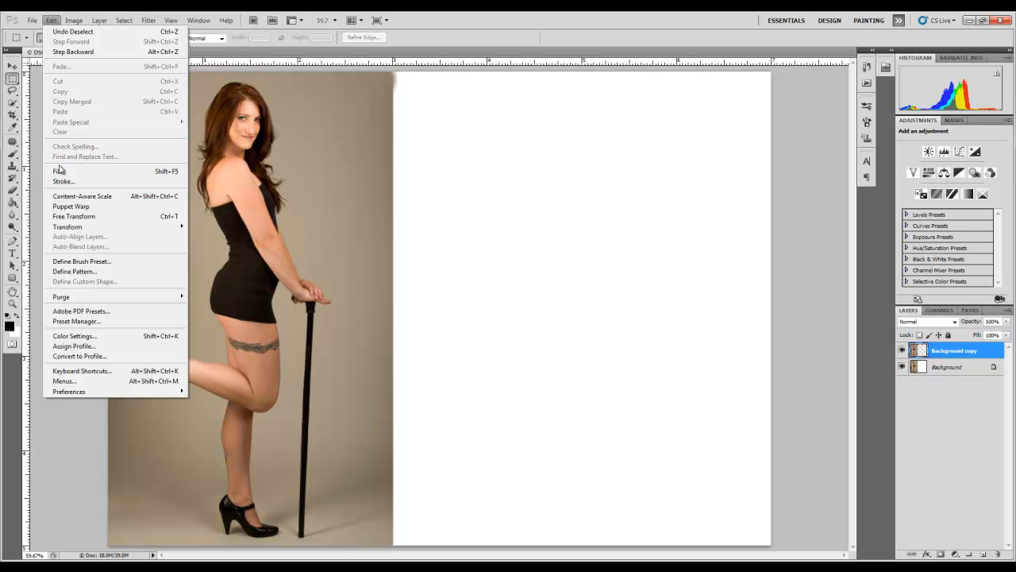
mouse_move(70, 206)
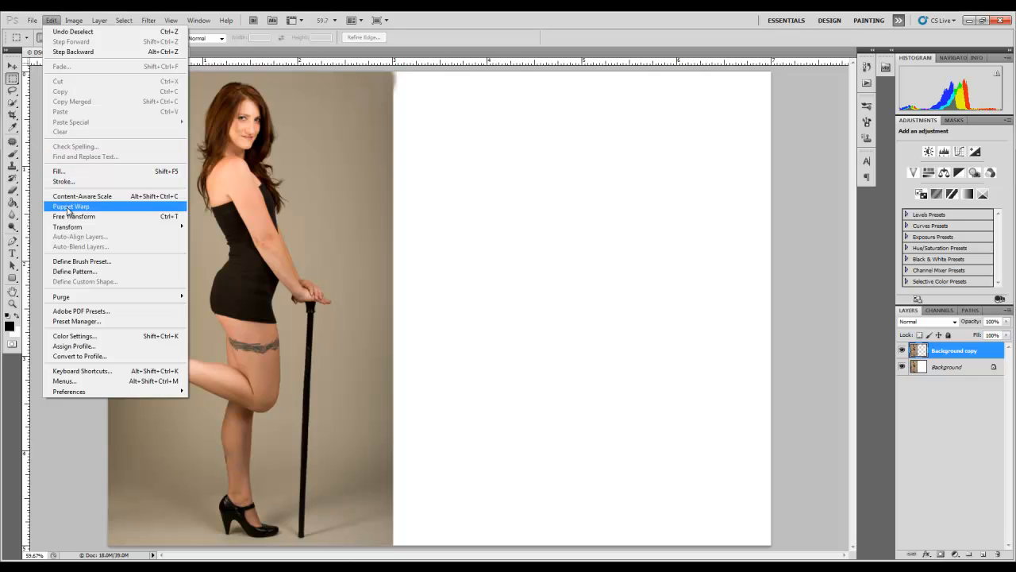
left_click(71, 206)
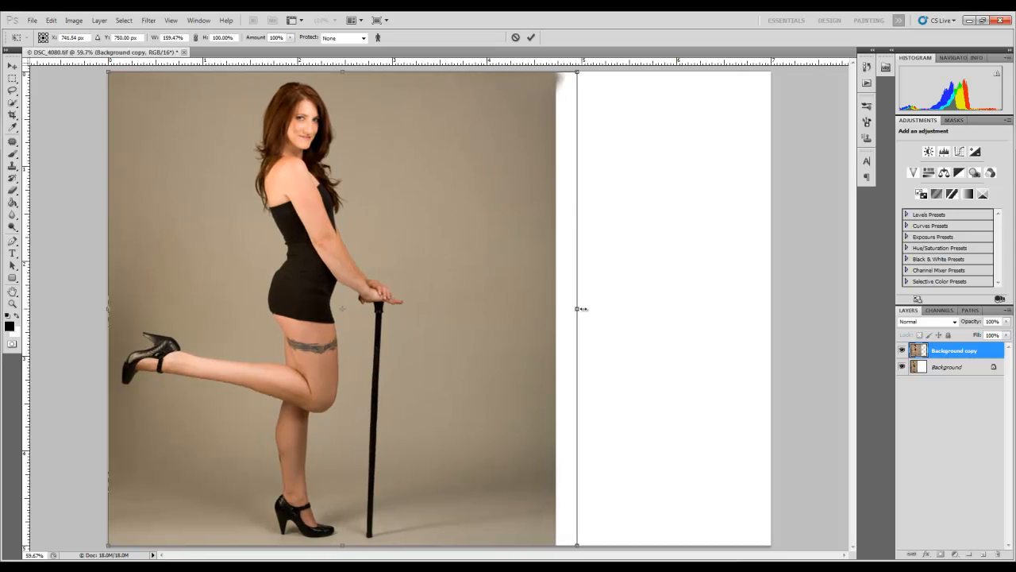
left_click_drag(577, 309, 685, 309)
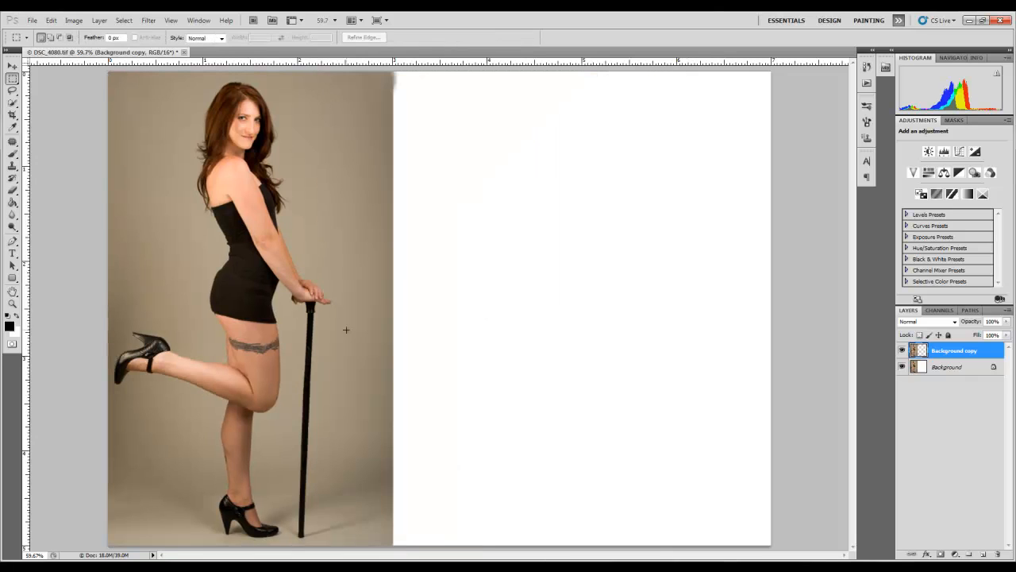
mouse_move(333, 304)
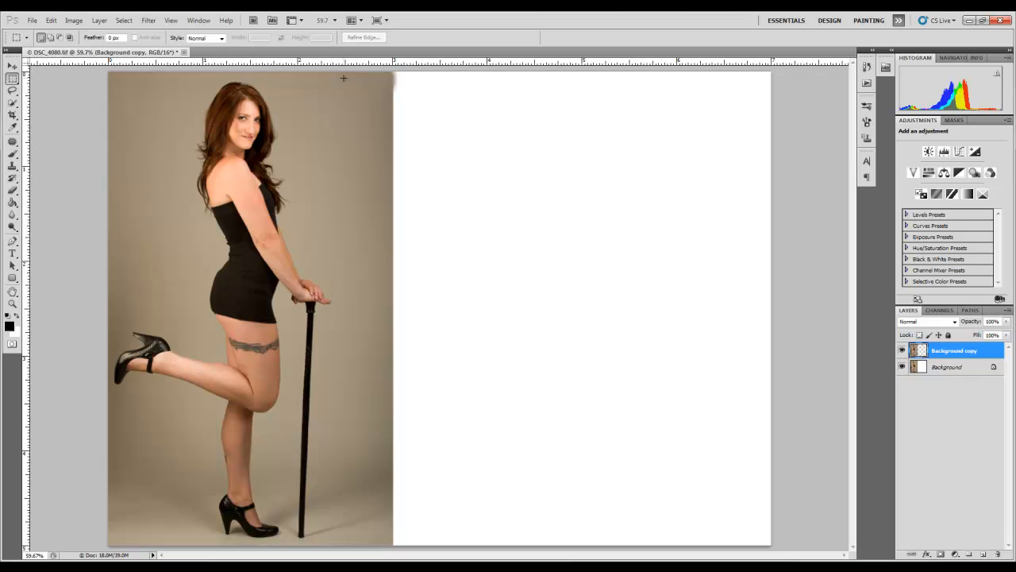
mouse_move(331, 303)
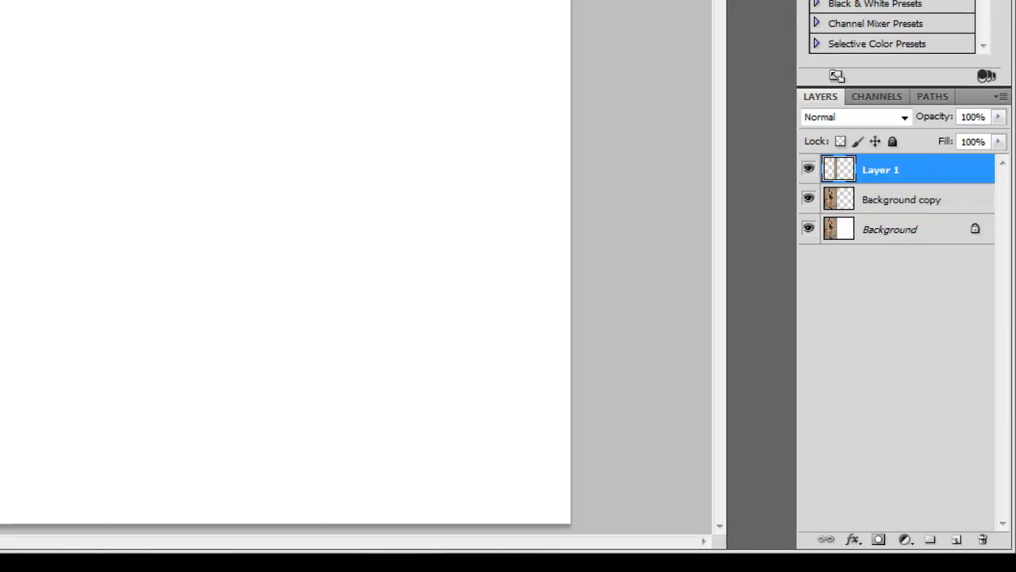
mouse_move(781, 68)
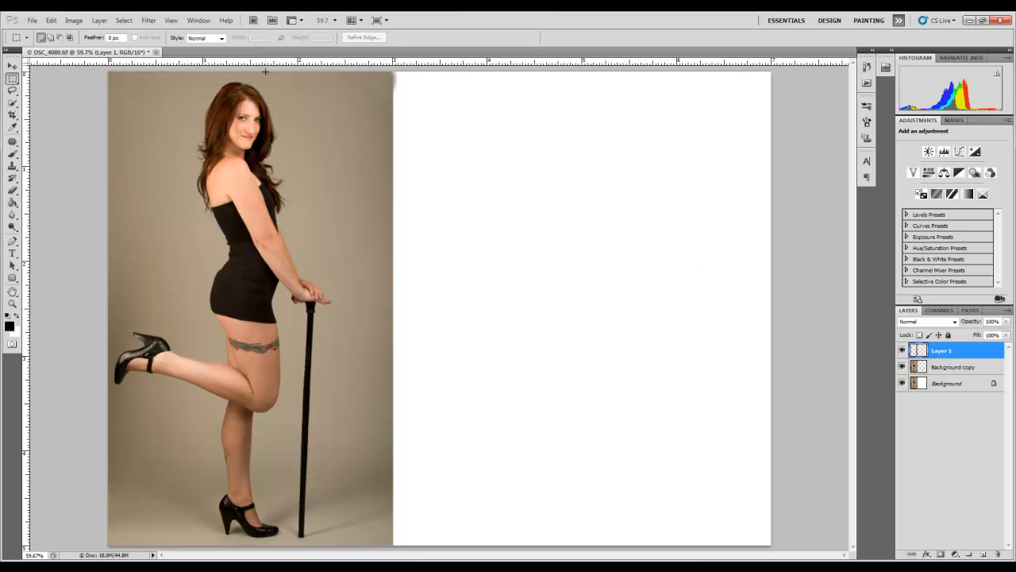
Content-Aware Scale Layer 1's backdrop strip rightward across the blank side.
left_click(51, 20)
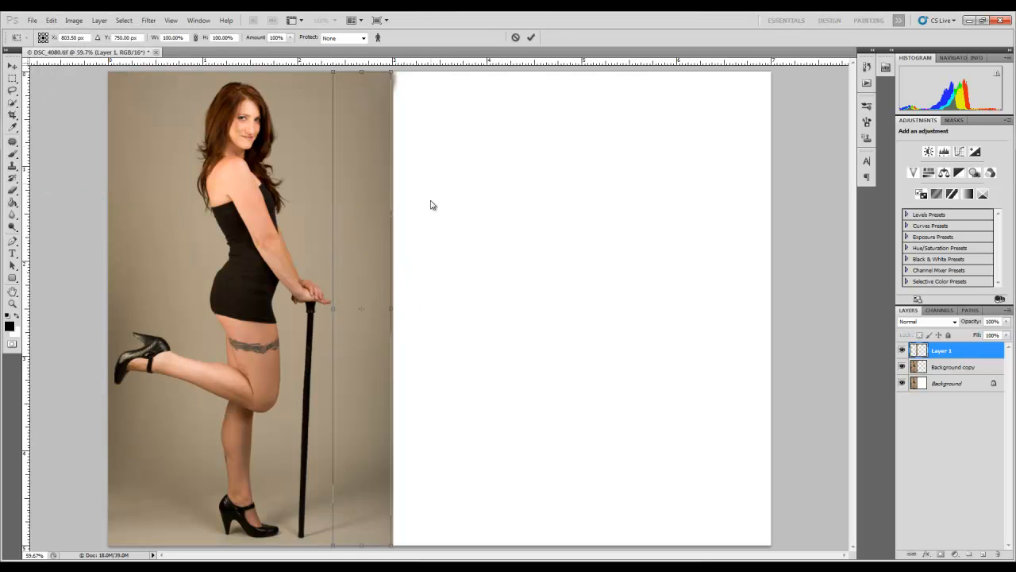
mouse_move(389, 309)
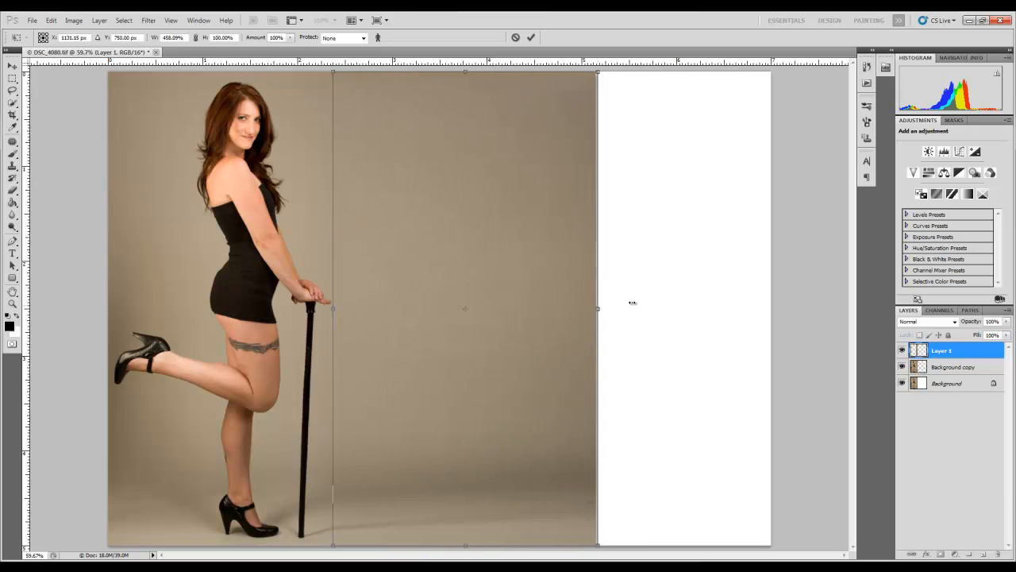
left_click_drag(597, 308, 774, 308)
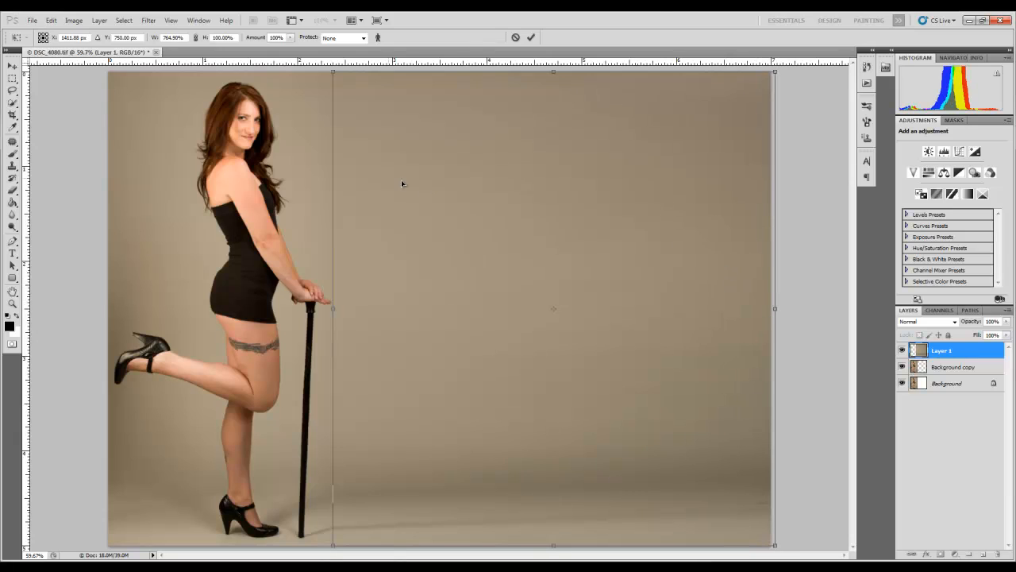
mouse_move(603, 318)
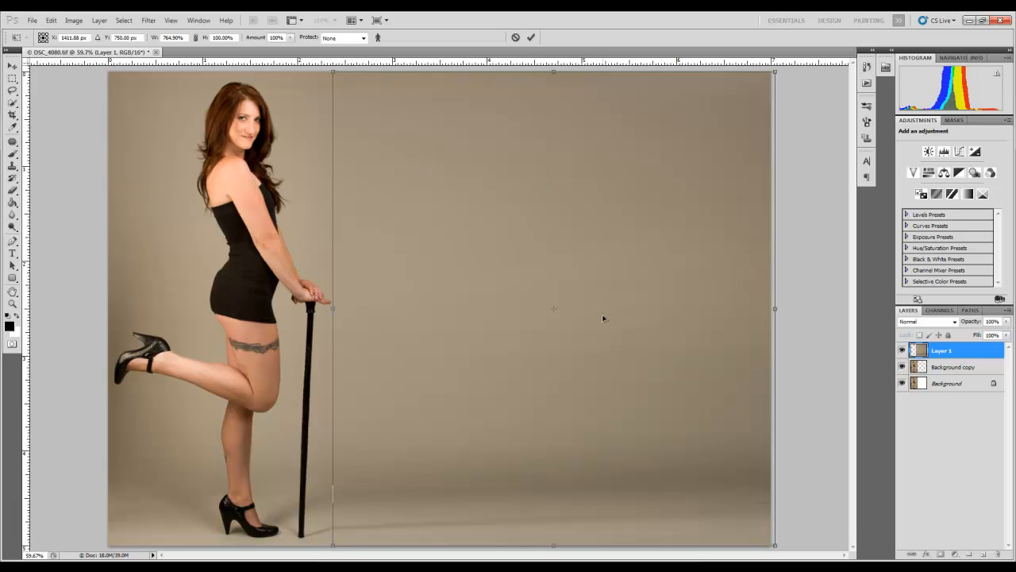
mouse_move(612, 309)
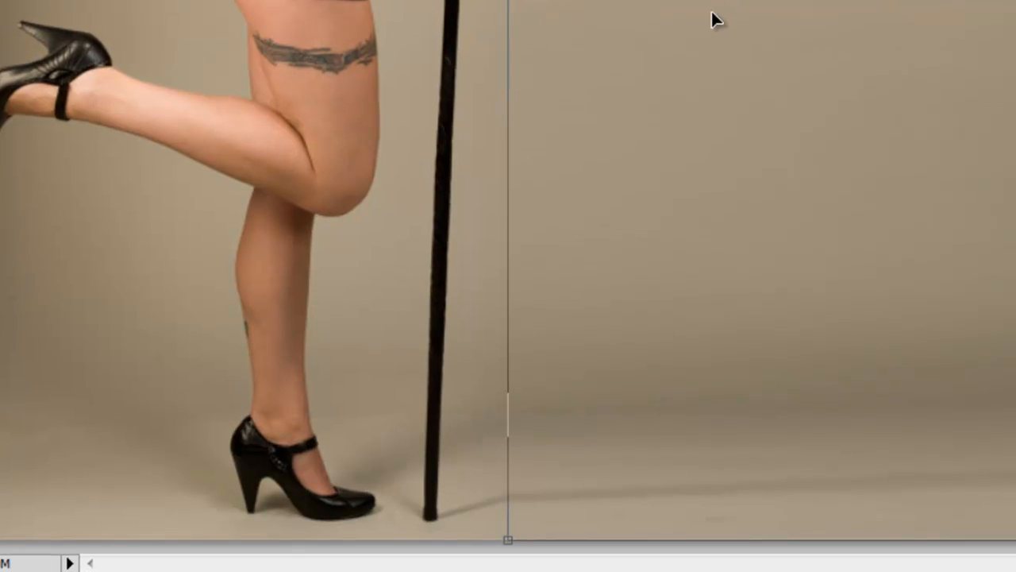
mouse_move(492, 516)
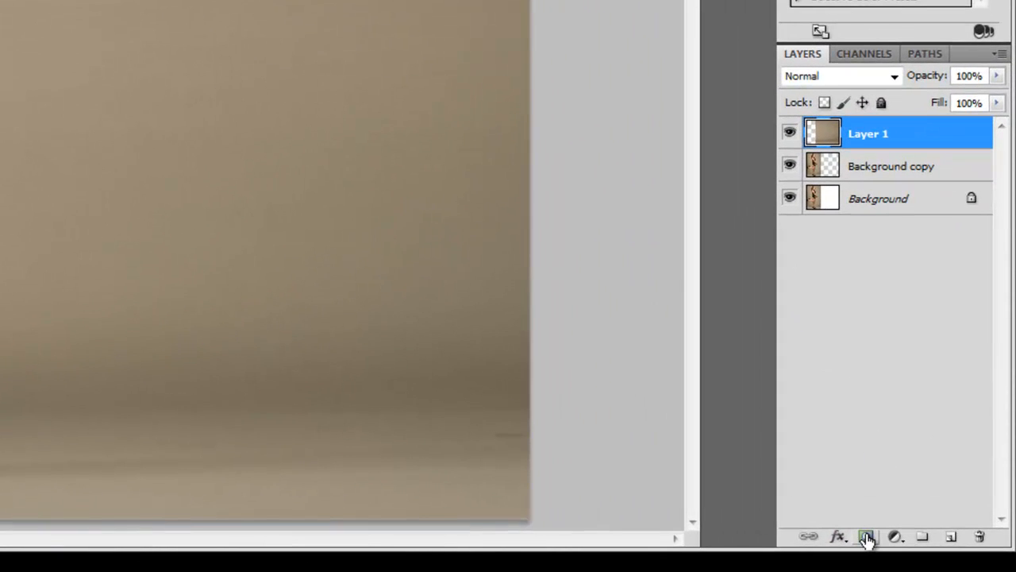
mouse_move(866, 536)
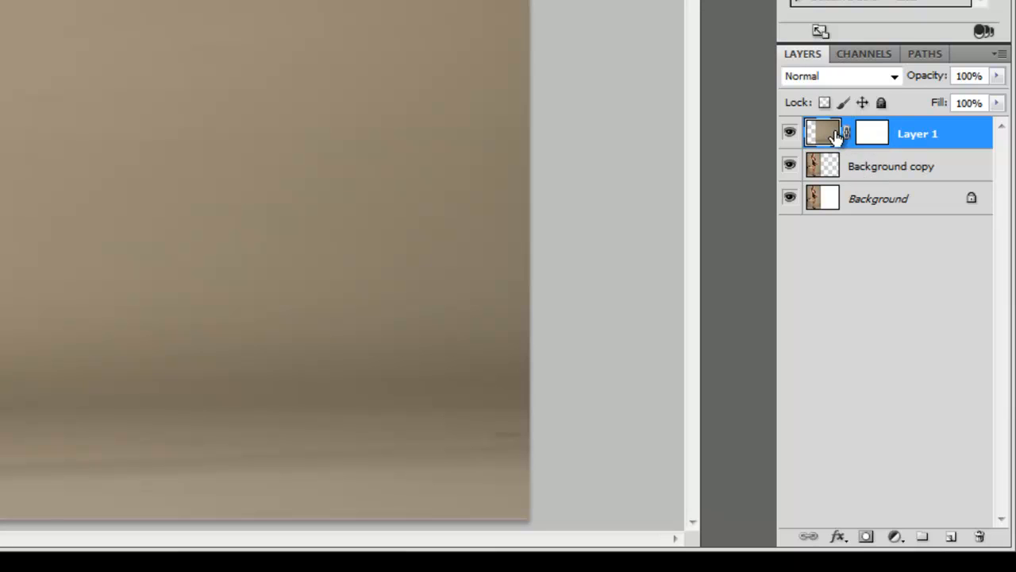
mouse_move(873, 133)
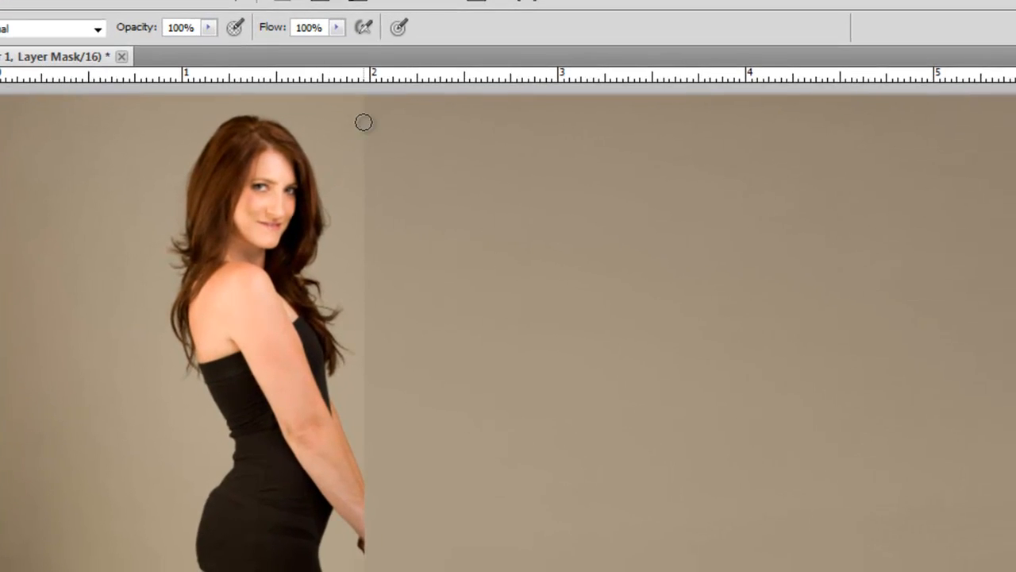
mouse_move(344, 264)
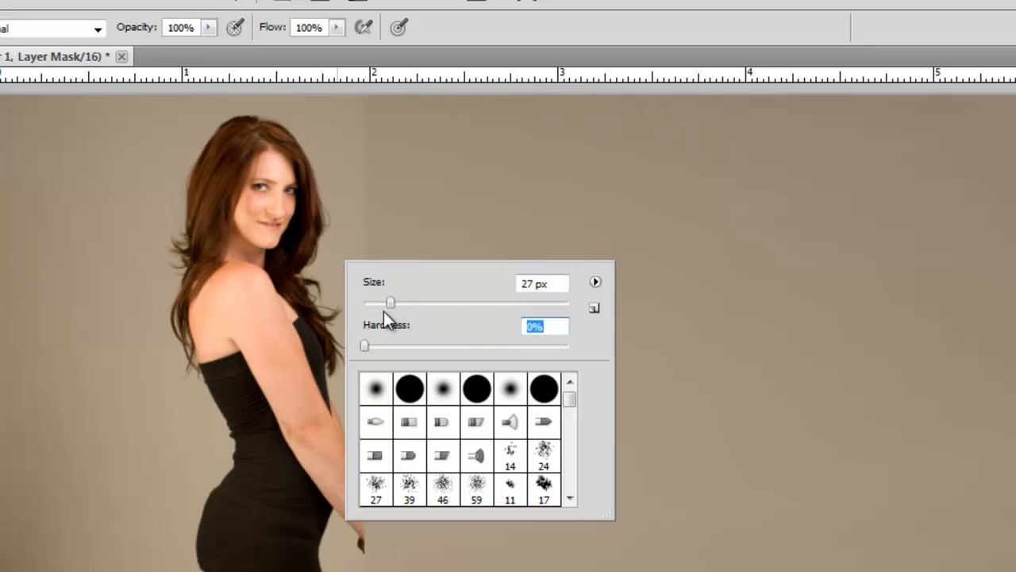
Enlarge the soft brush to about 156 px for painting the mask.
left_click_drag(390, 303, 424, 302)
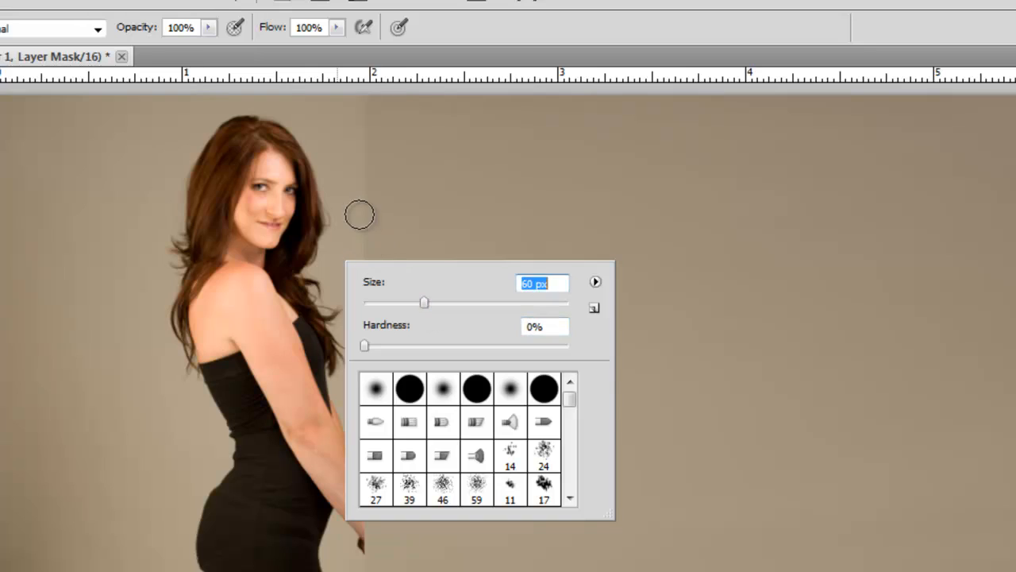
left_click_drag(424, 302, 470, 303)
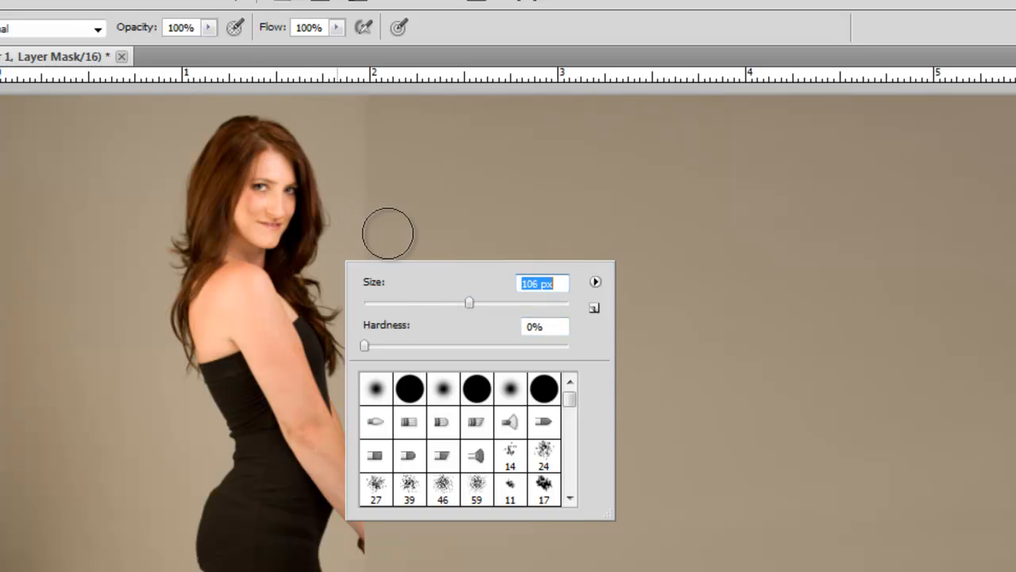
left_click_drag(469, 303, 494, 302)
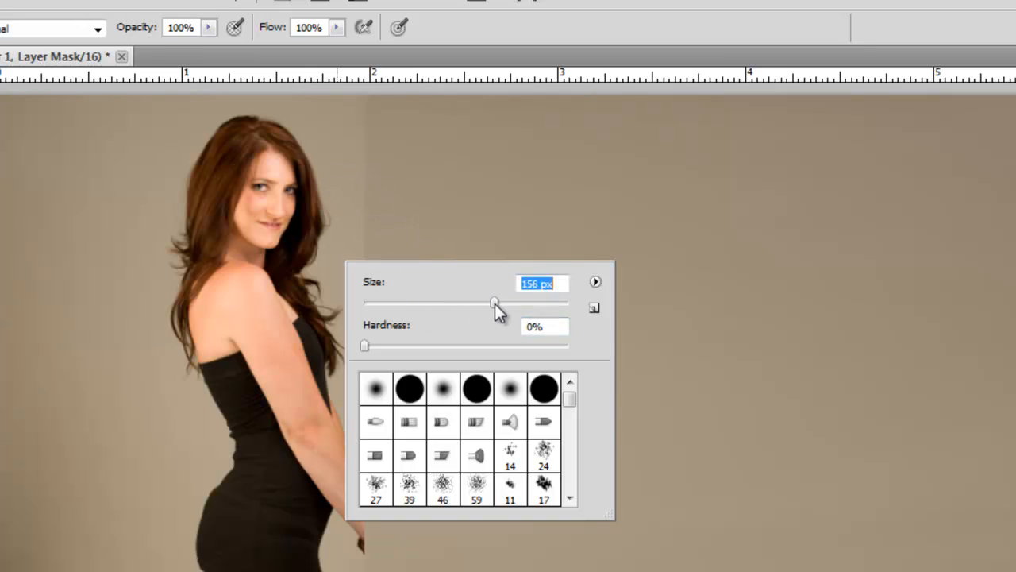
left_click_drag(494, 302, 502, 303)
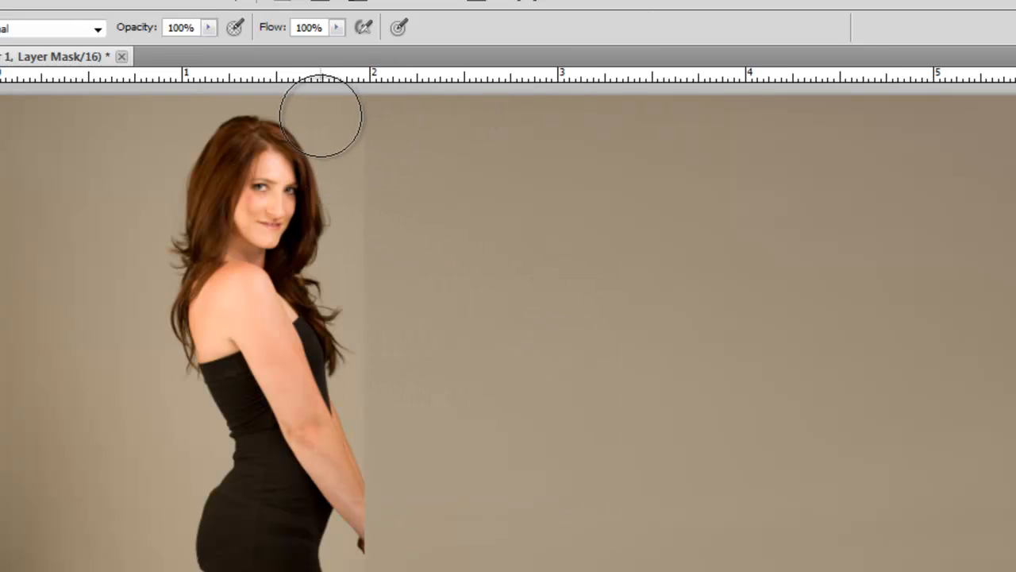
mouse_move(336, 119)
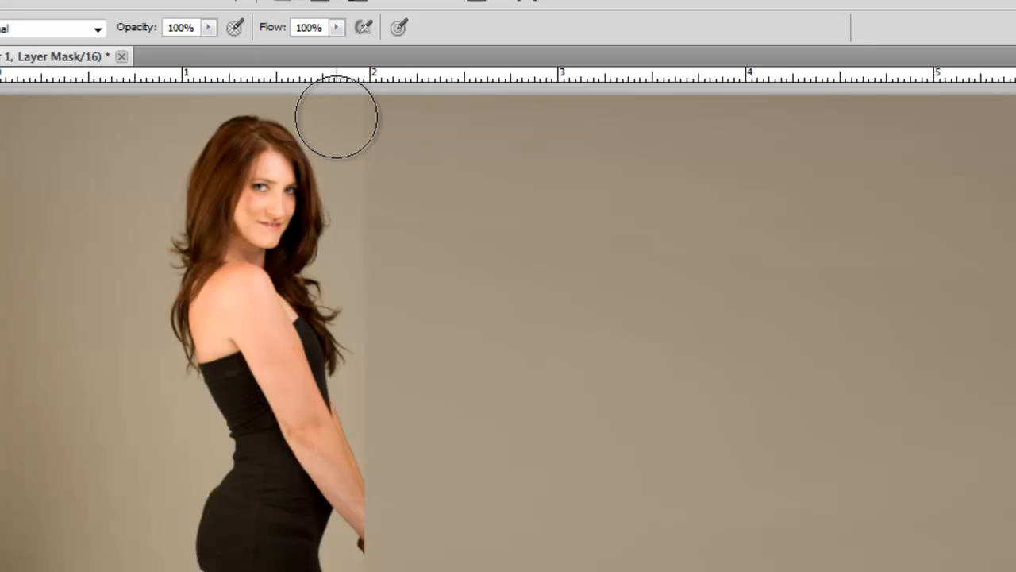
mouse_move(337, 270)
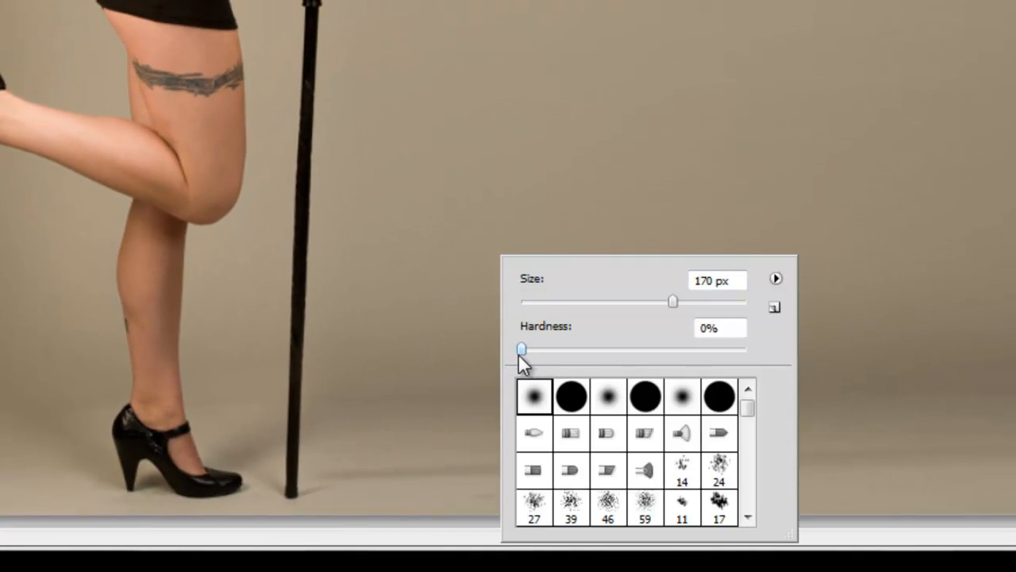
Harden the brush, shrink it to about 71 px for the legs, and compare with the original.
left_click_drag(521, 349, 729, 348)
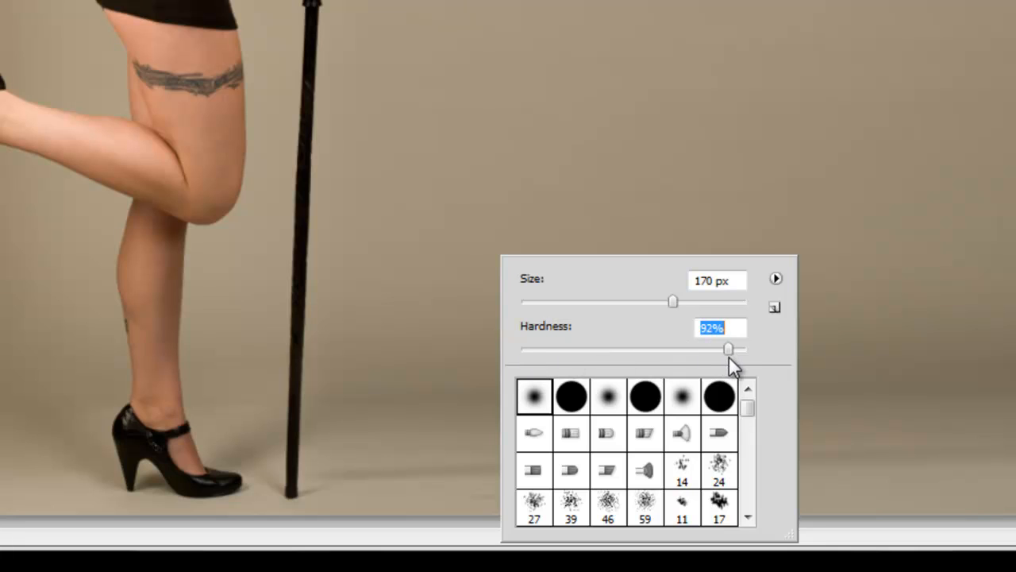
left_click_drag(673, 301, 600, 302)
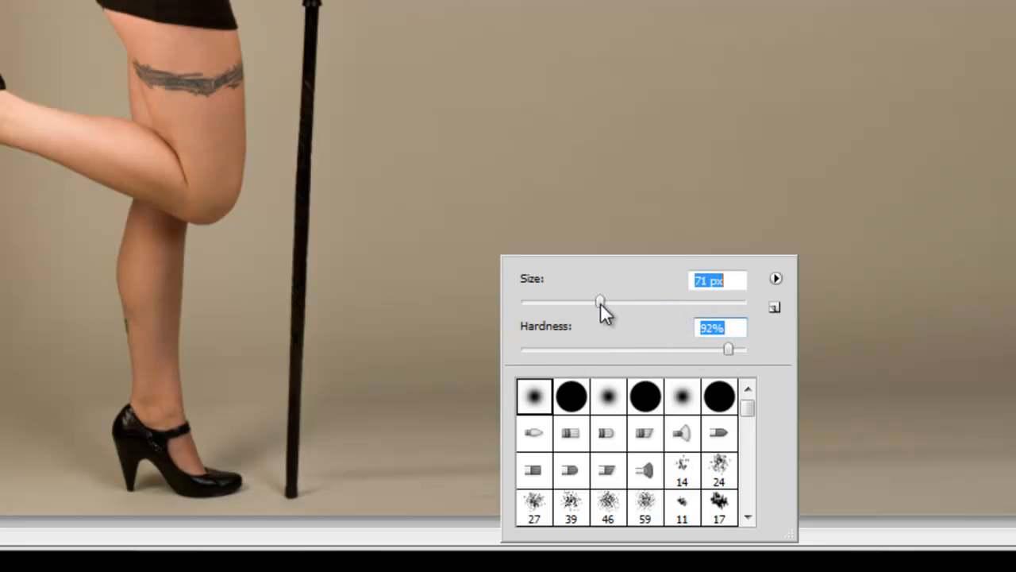
left_click_drag(600, 302, 556, 302)
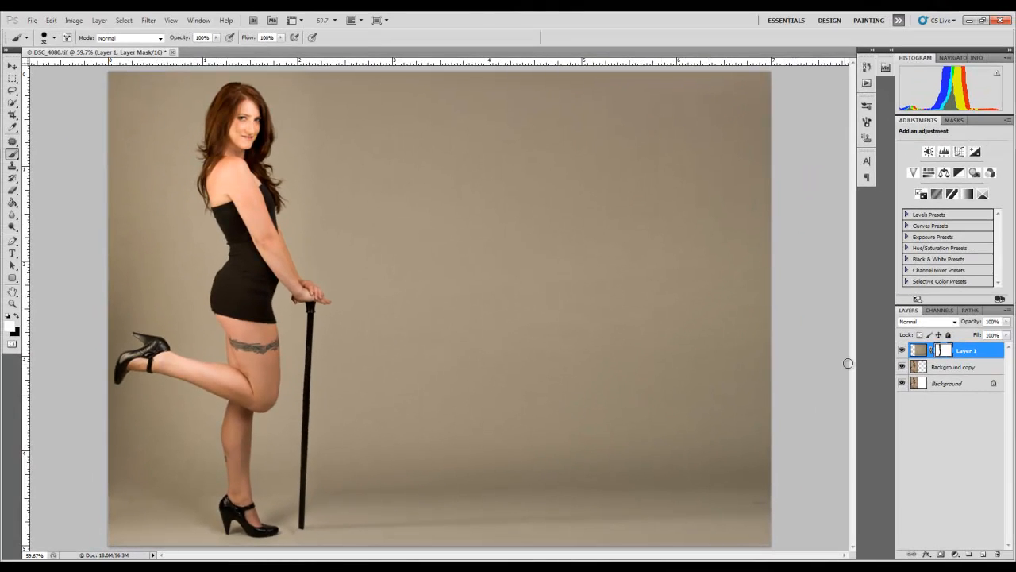
mouse_move(737, 92)
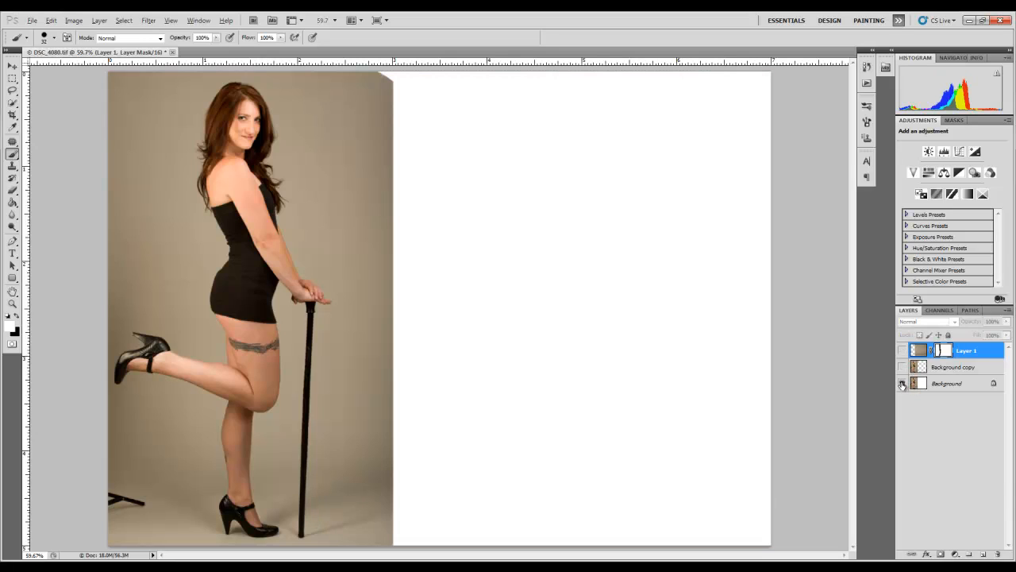
left_click(902, 350)
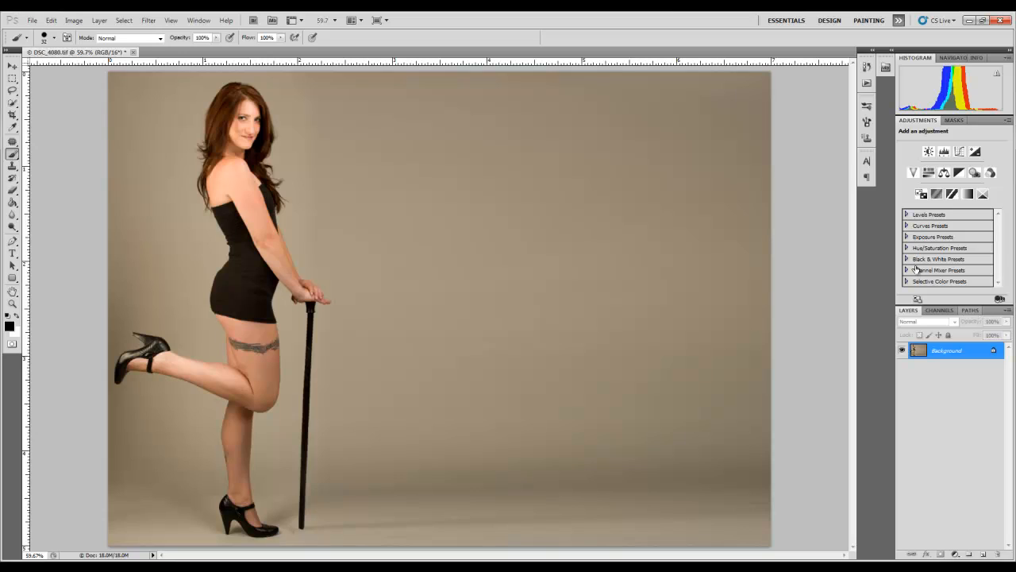
mouse_move(484, 145)
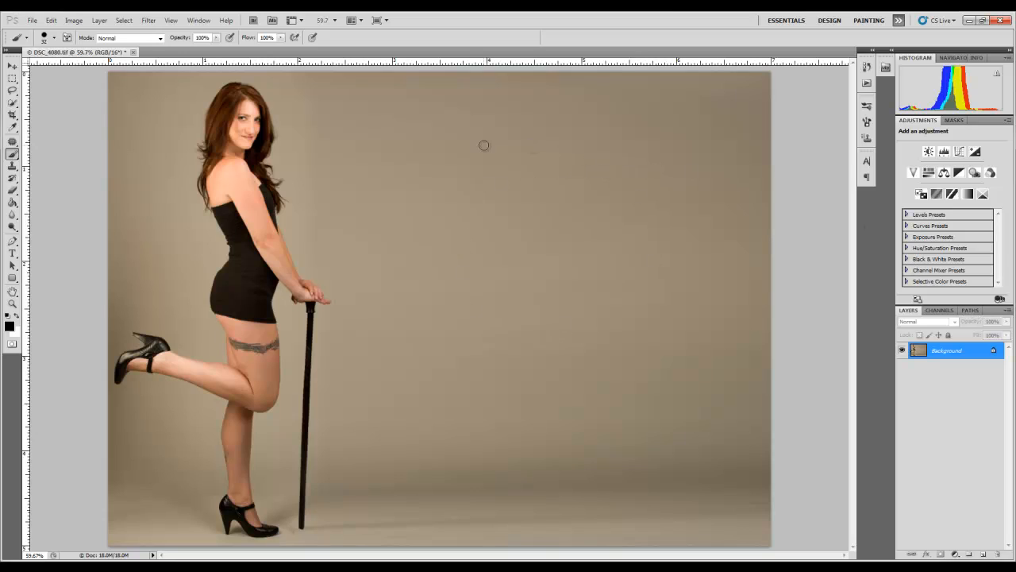
mouse_move(322, 172)
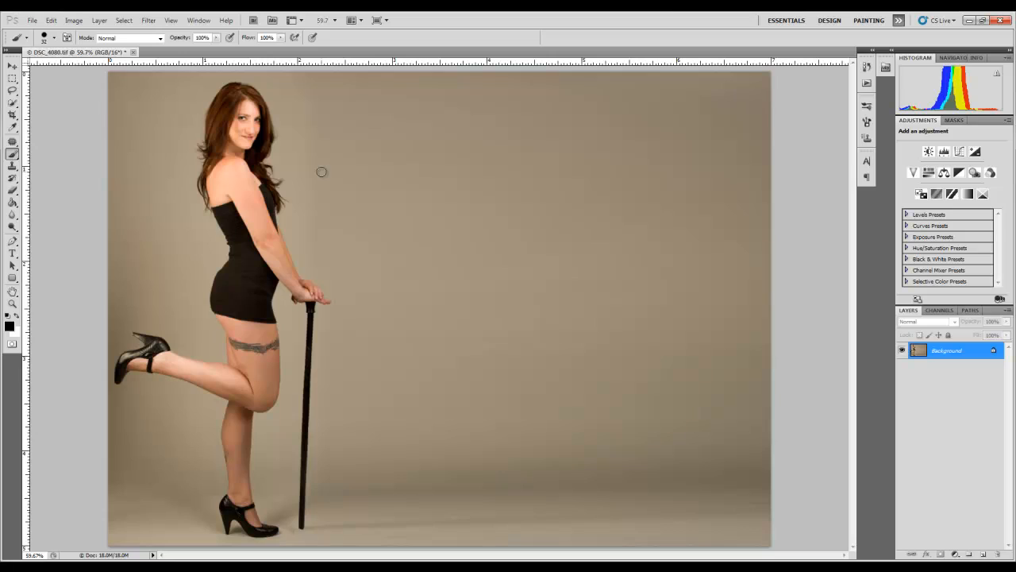
mouse_move(406, 173)
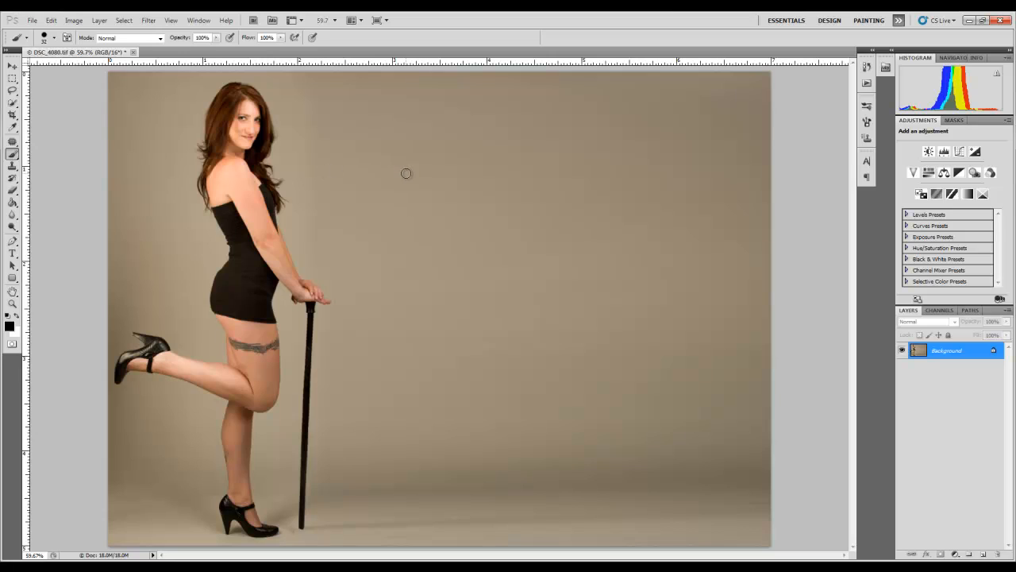
mouse_move(550, 249)
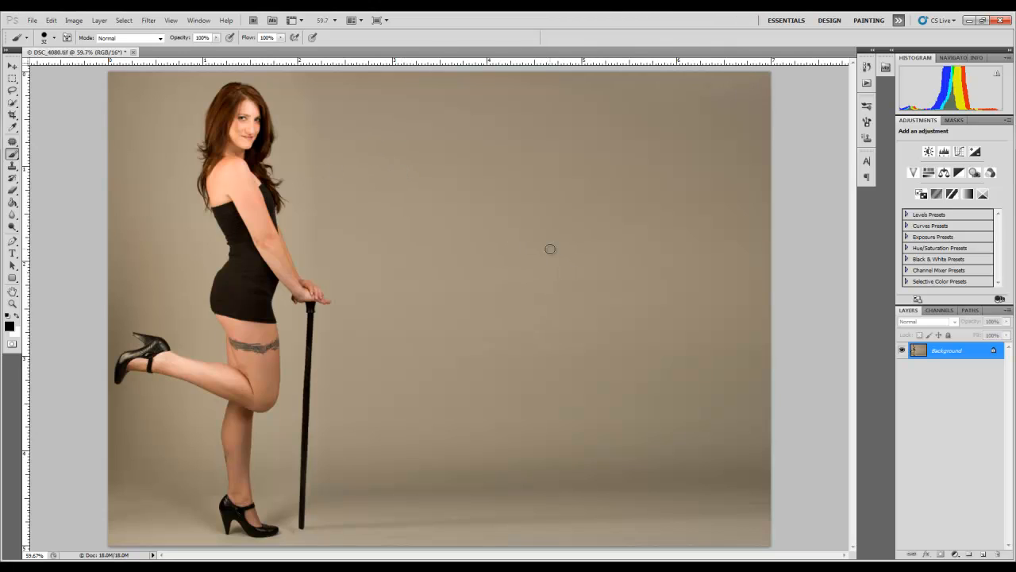
mouse_move(597, 165)
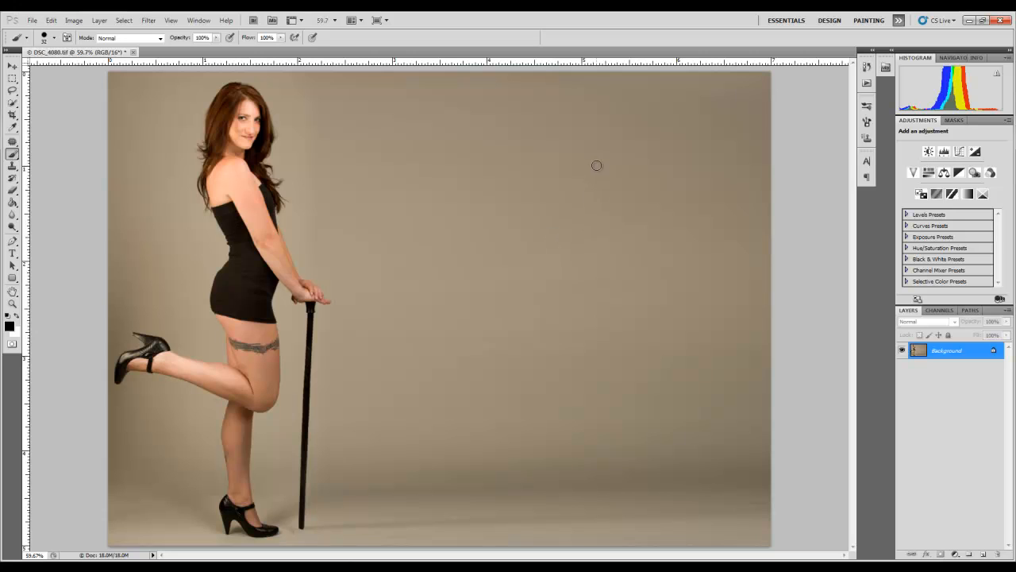